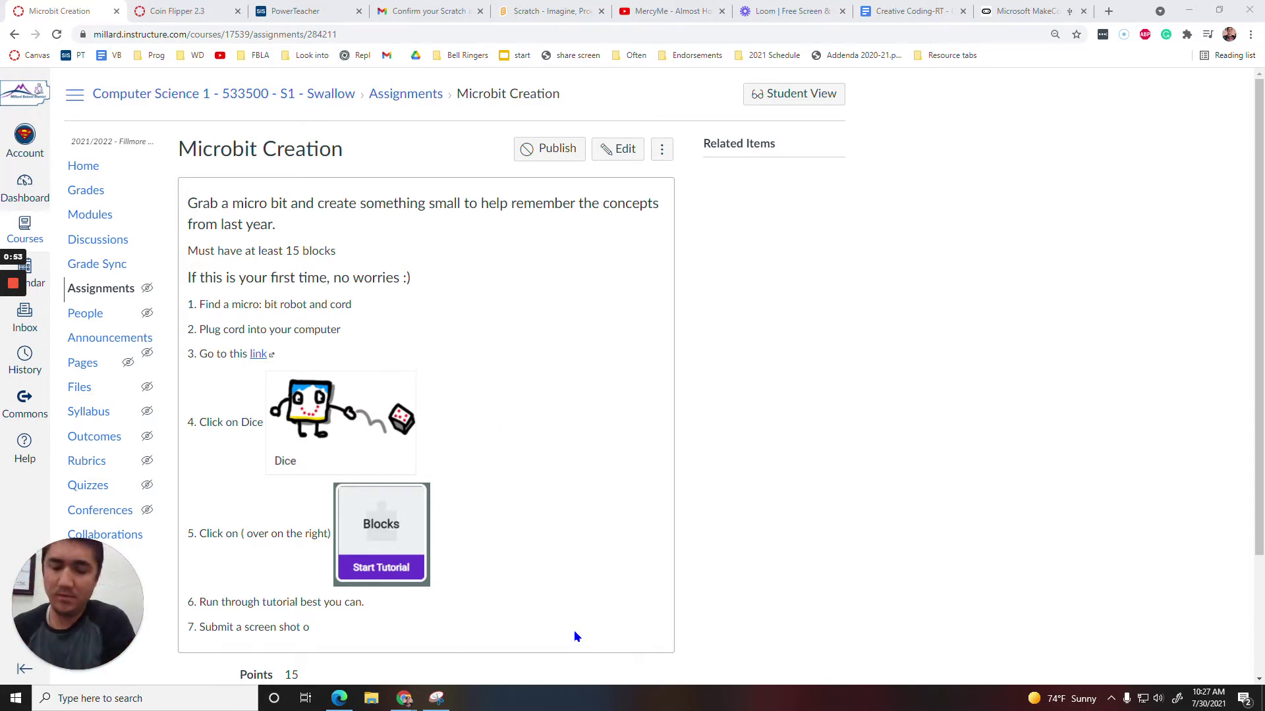
mouse_move(407, 303)
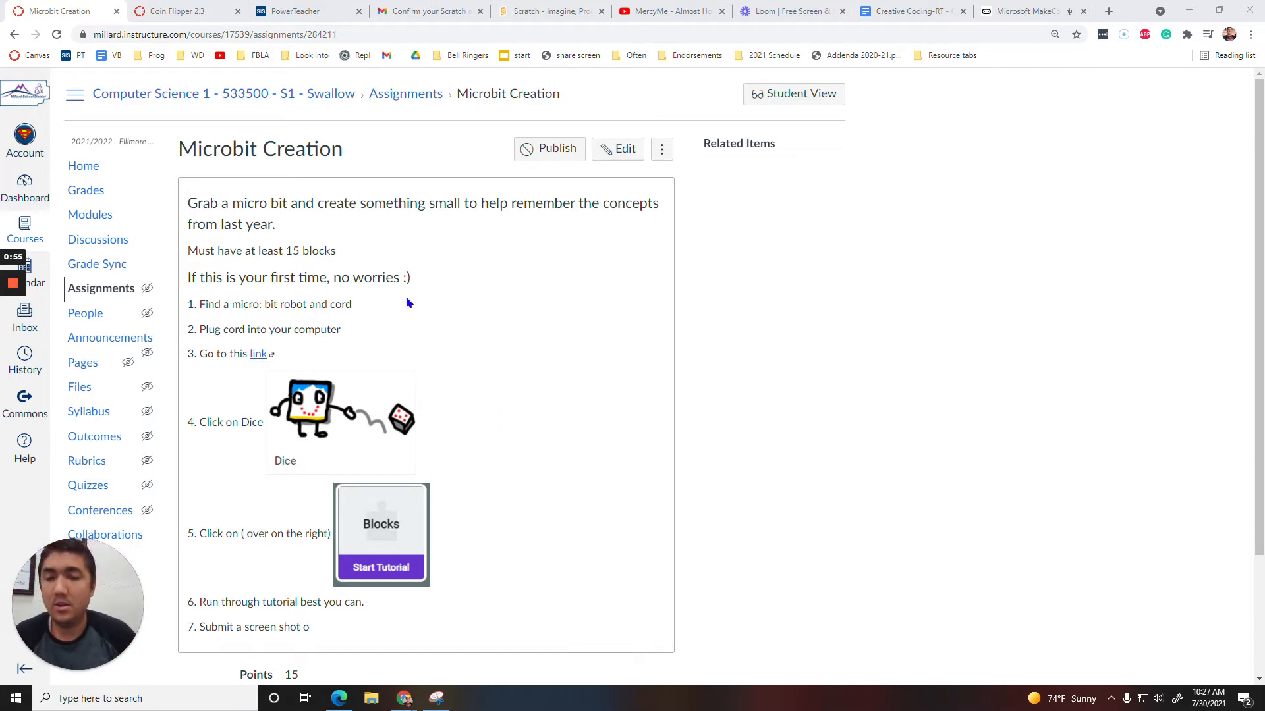
mouse_move(256, 357)
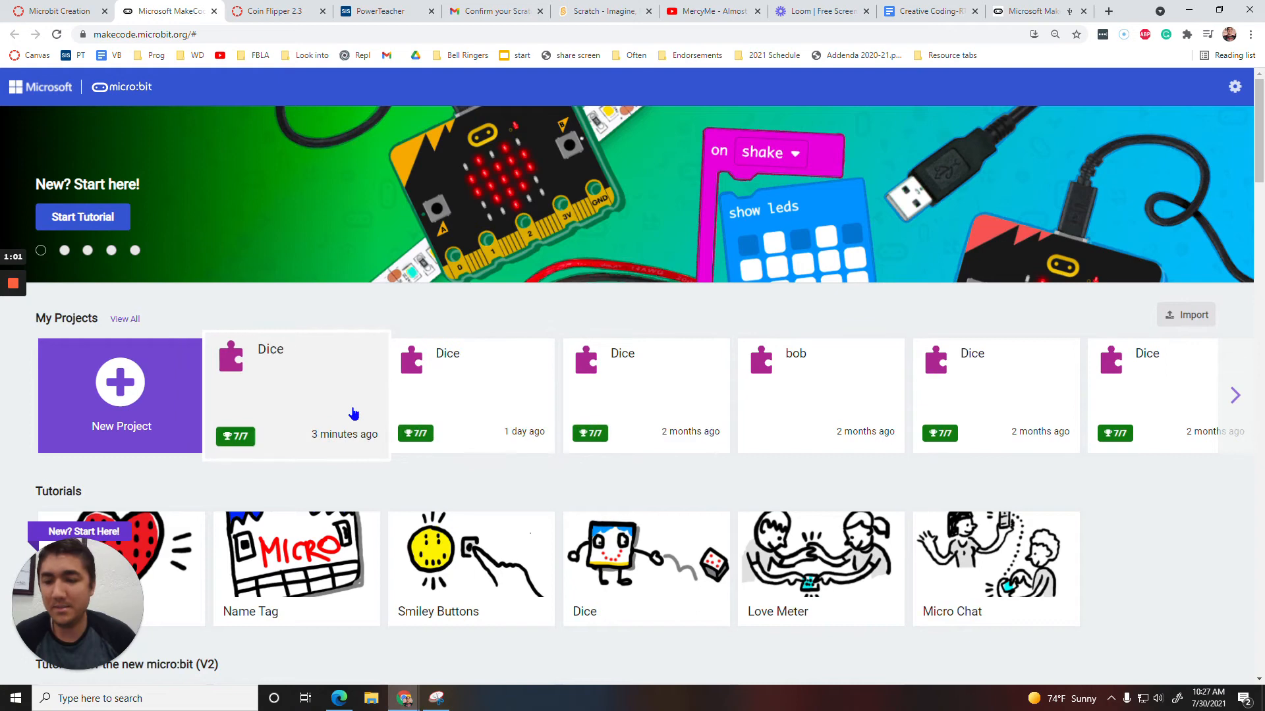
Step: Start the Dice tutorial from the Tutorials row, choosing its Blocks version
scroll("down", 3)
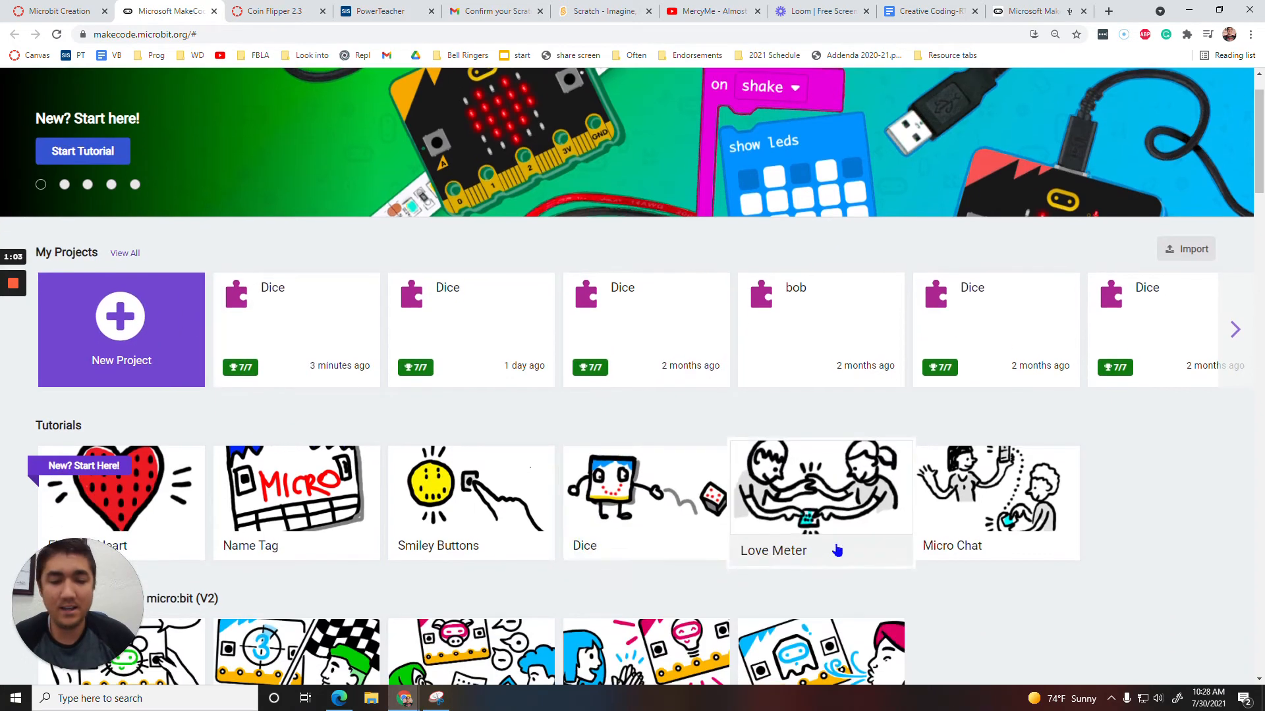
scroll("down", 3)
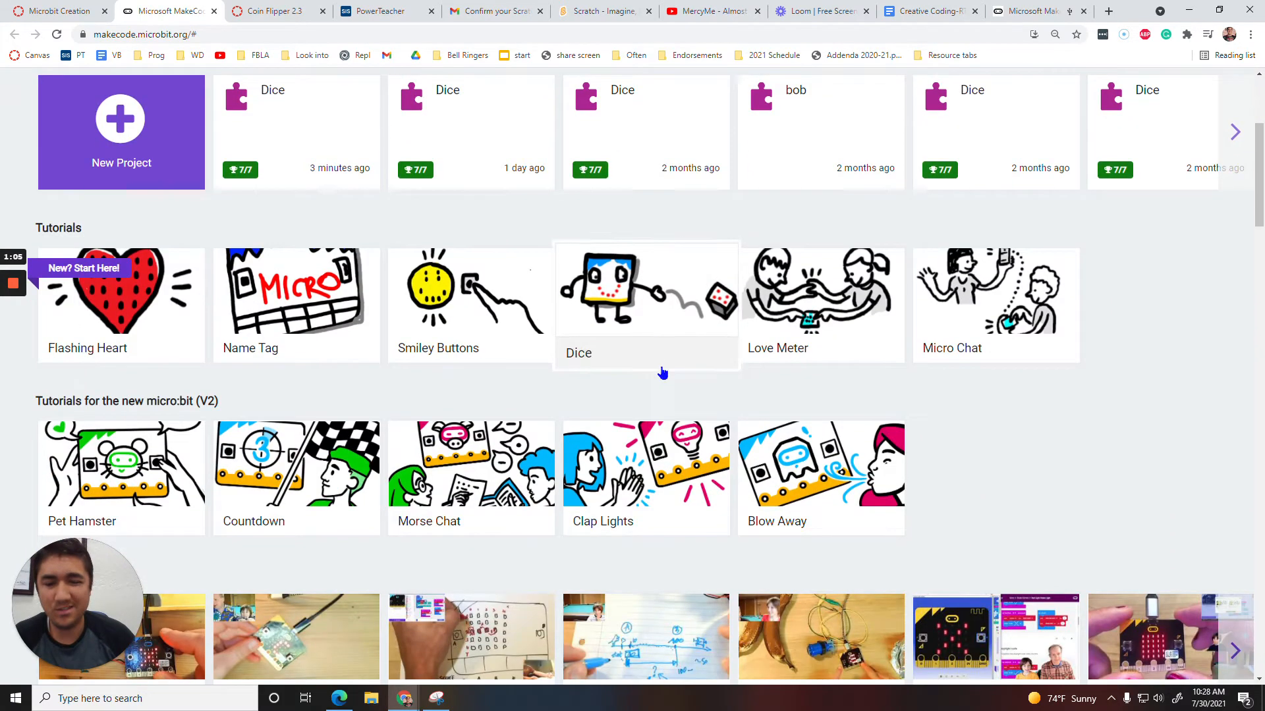
scroll("up", 3)
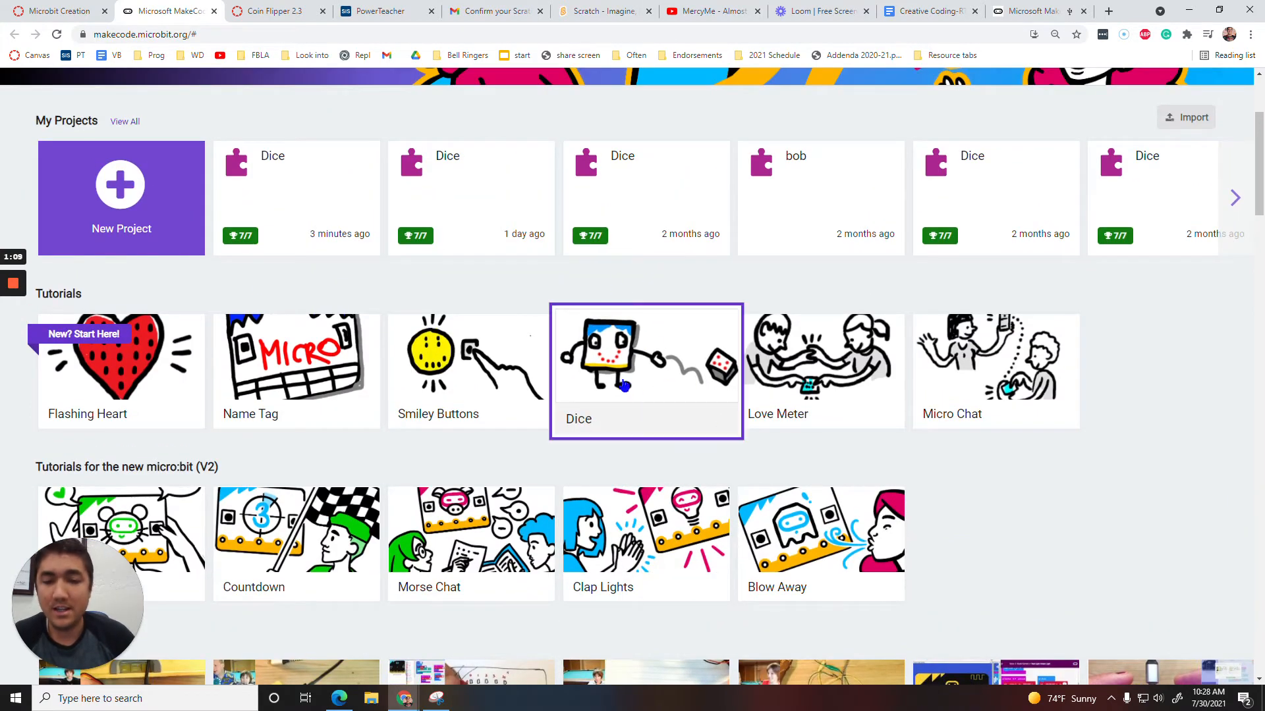
left_click(645, 368)
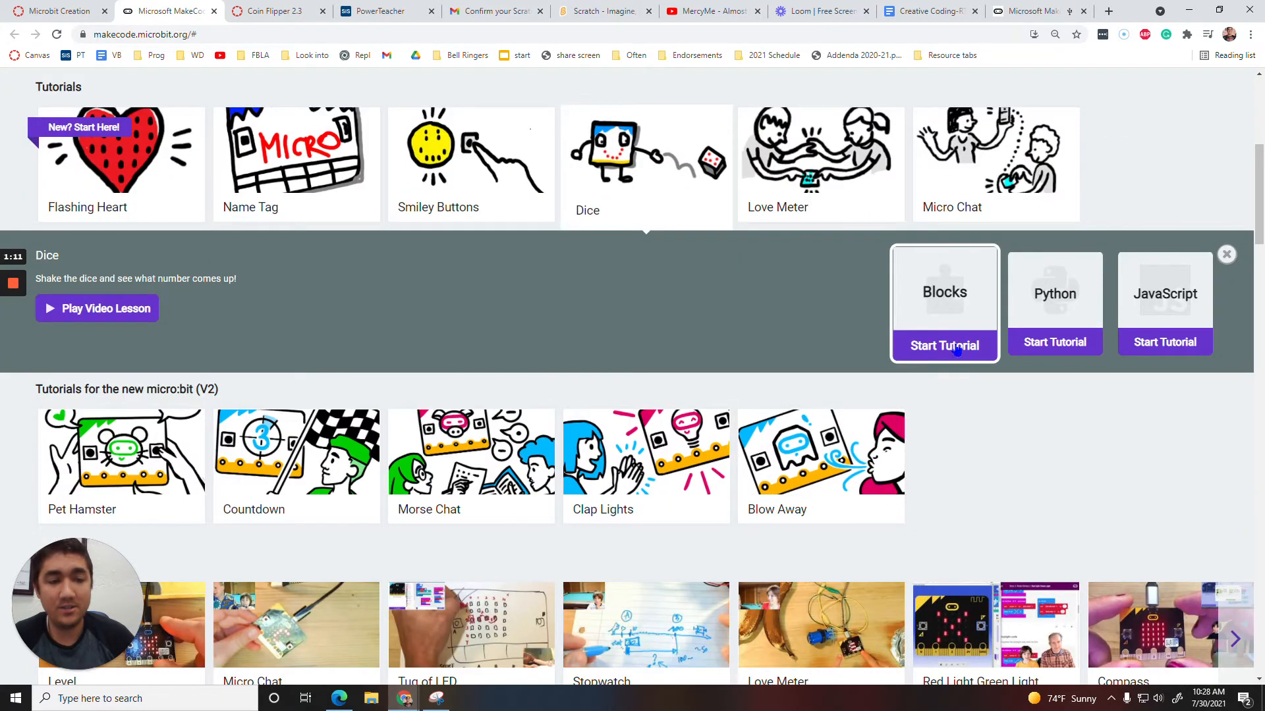
left_click(943, 345)
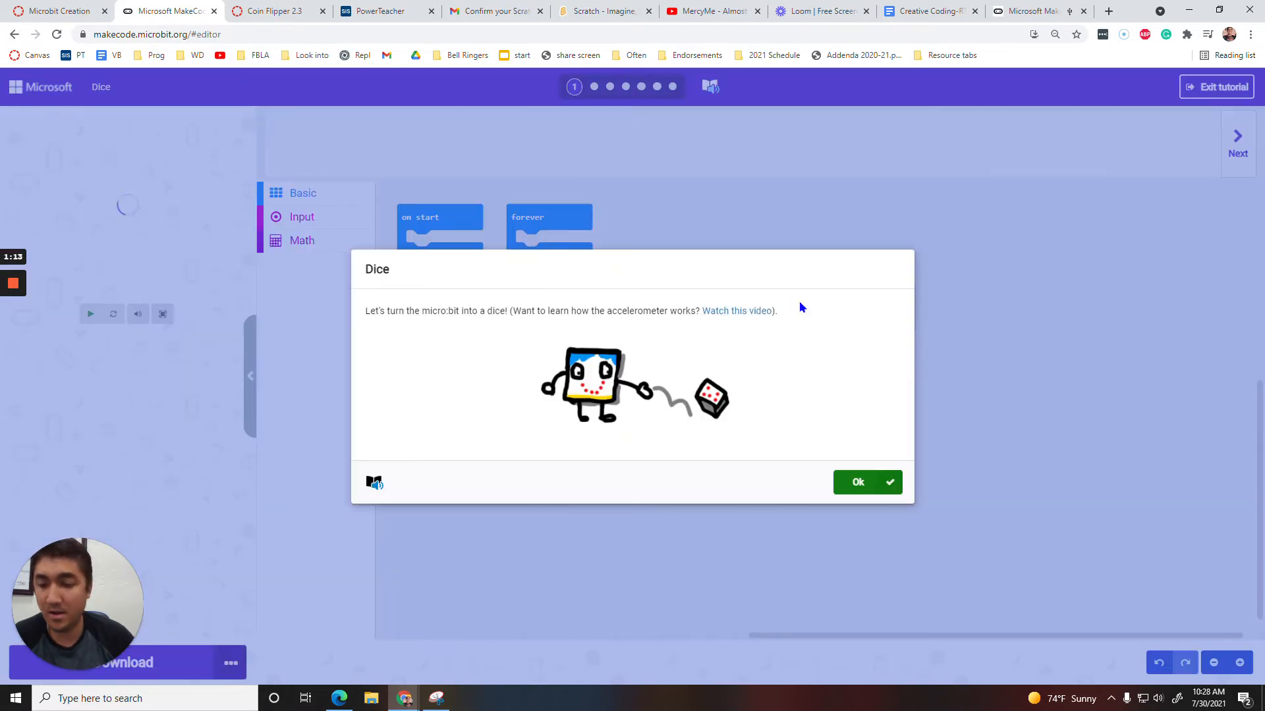
mouse_move(677, 350)
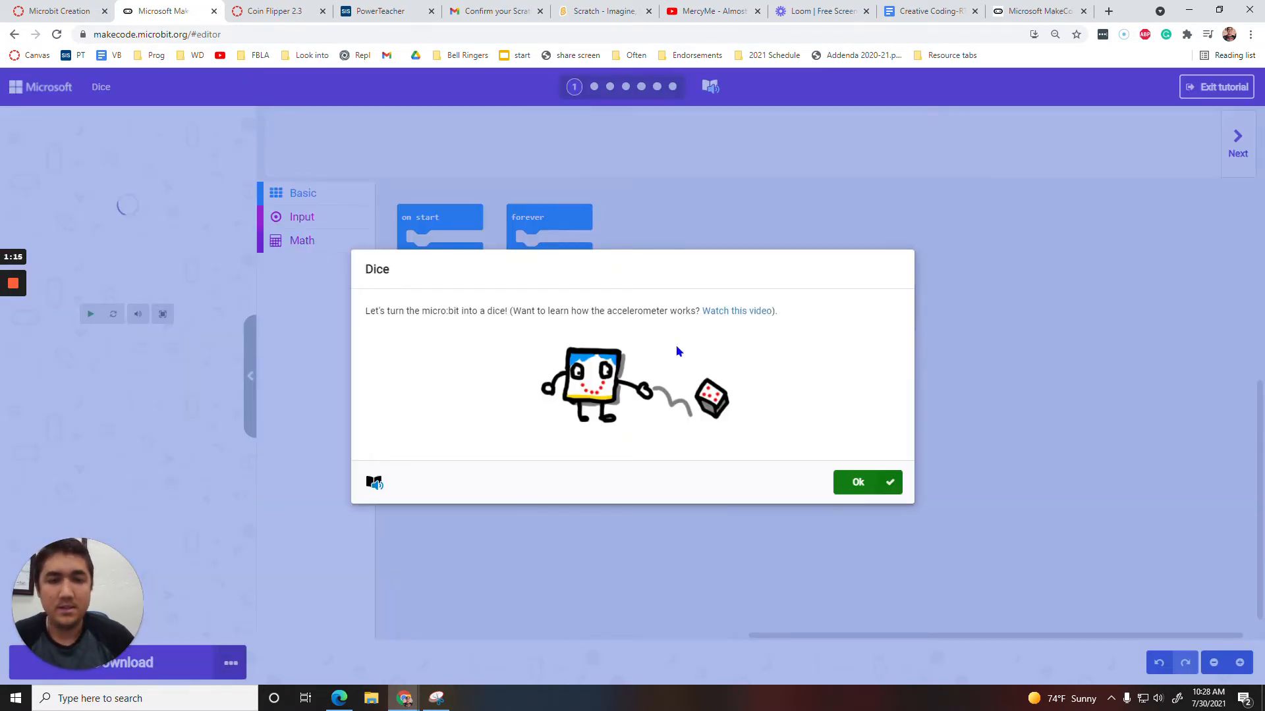
Step: Dismiss the intro and advance through the Dice steps to the final download step
left_click(858, 482)
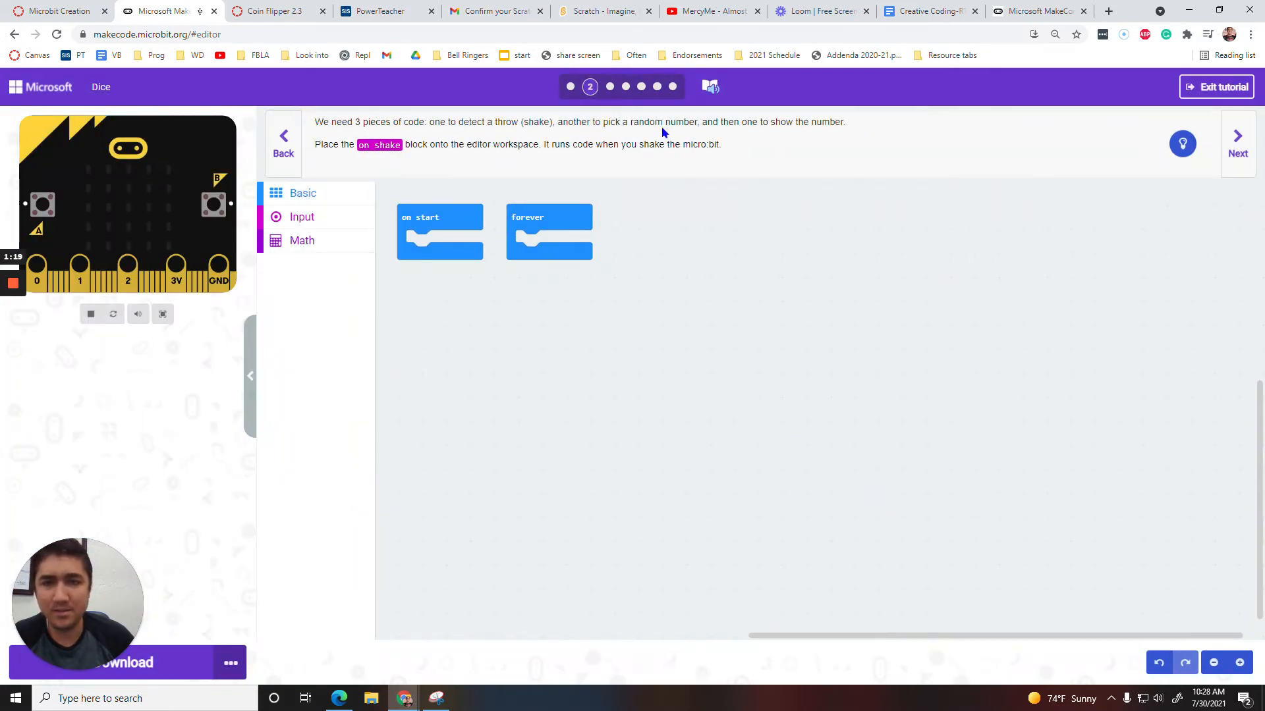
mouse_move(317, 128)
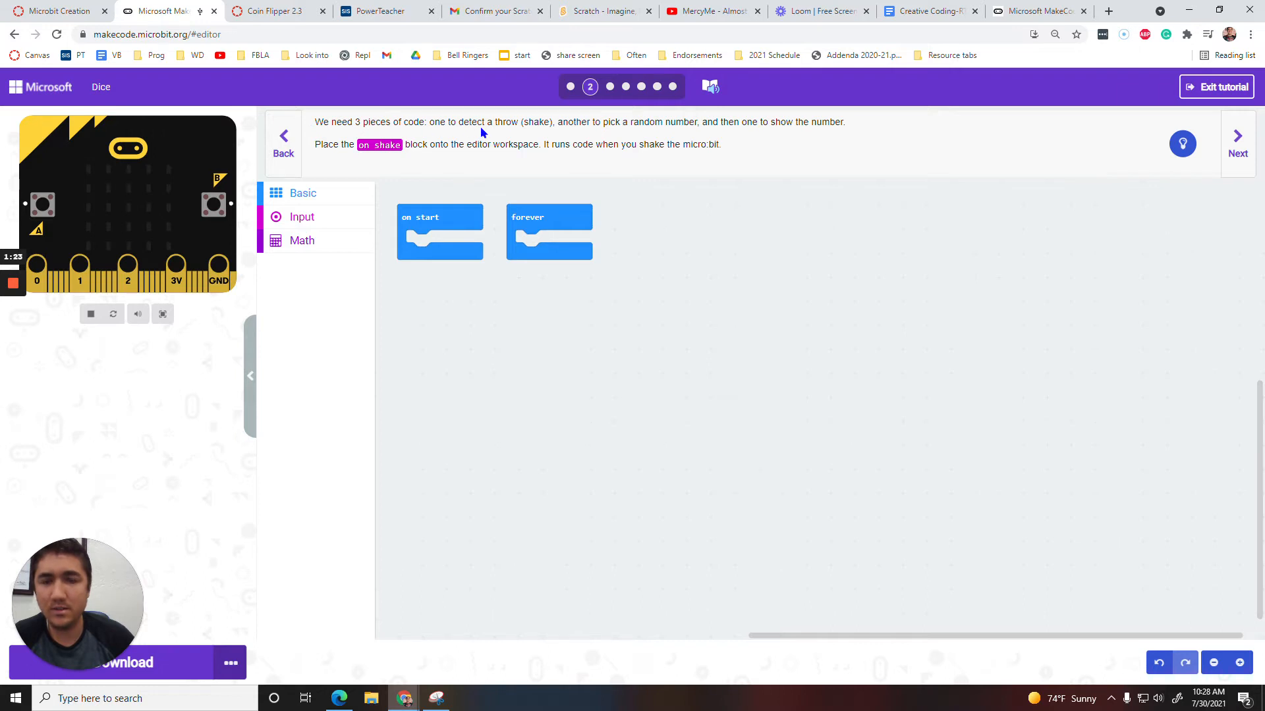
mouse_move(557, 135)
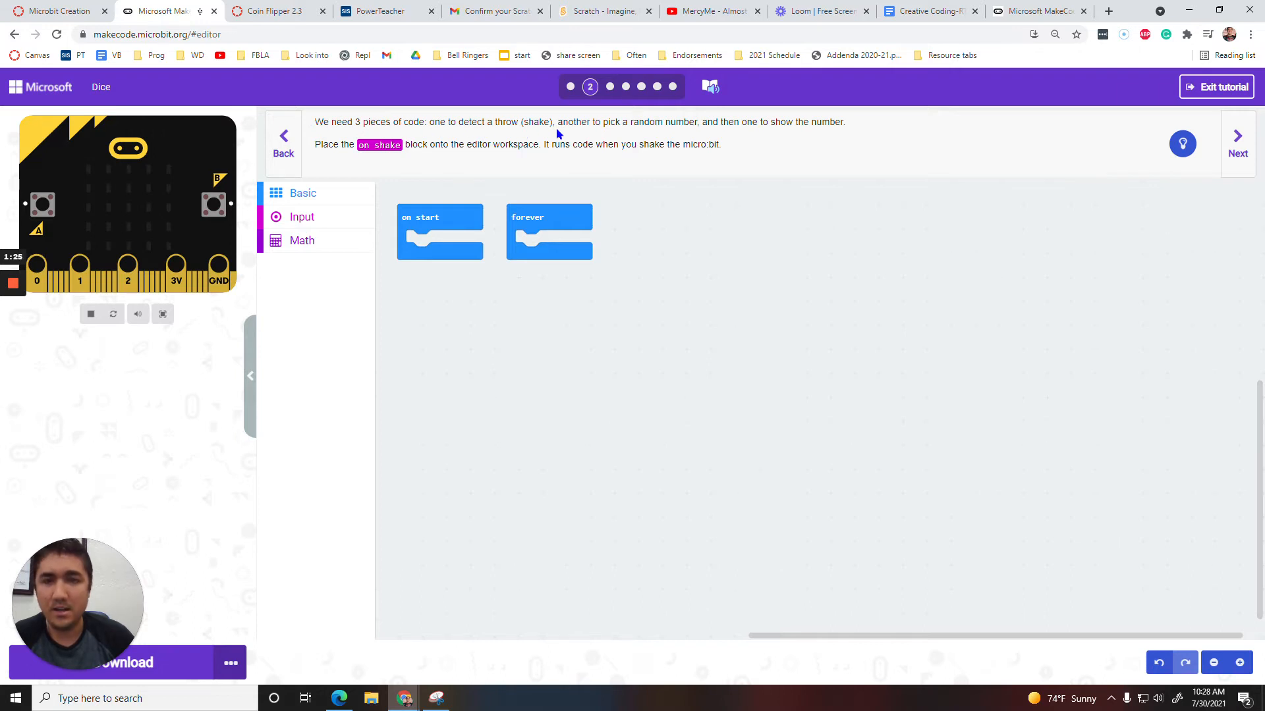
mouse_move(802, 127)
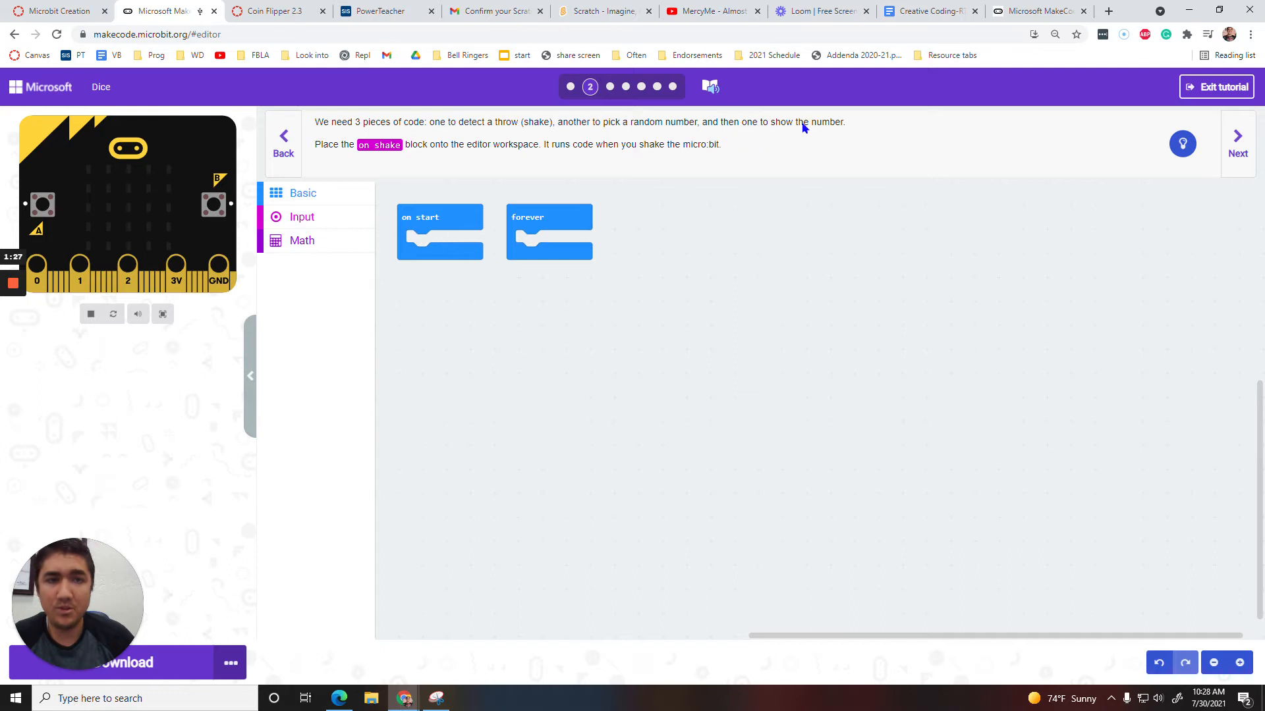
mouse_move(818, 143)
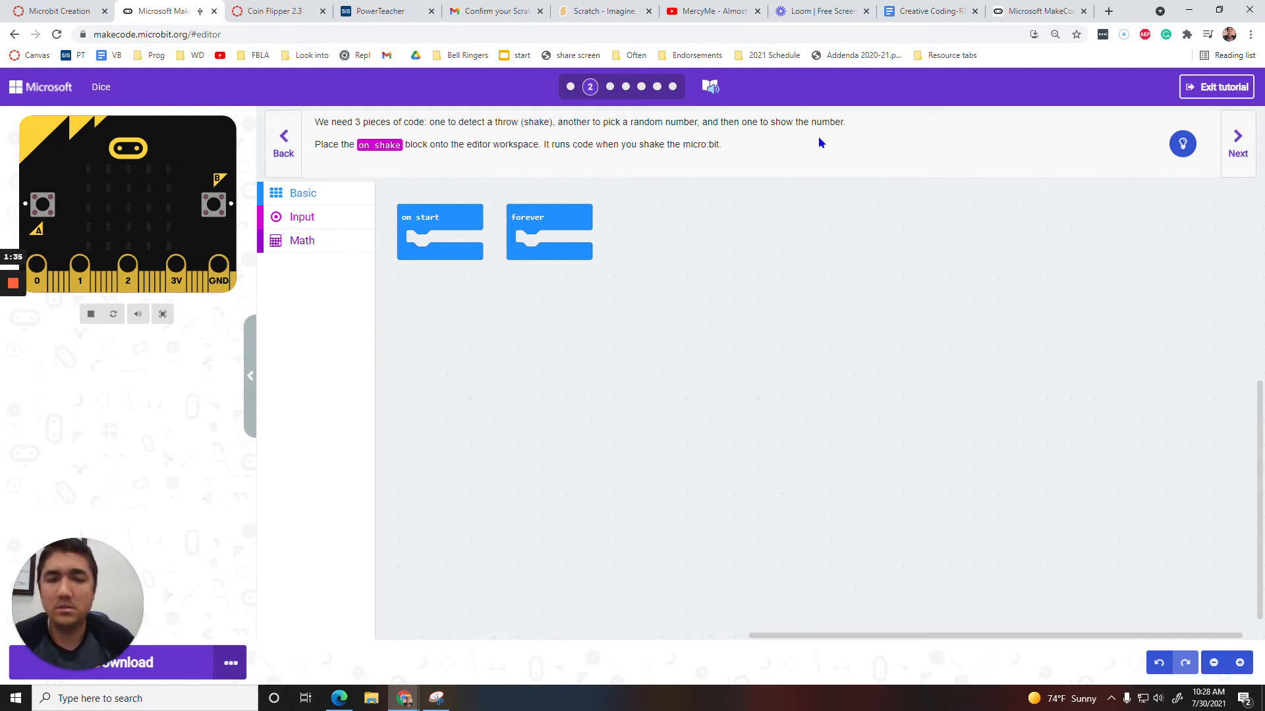
mouse_move(829, 149)
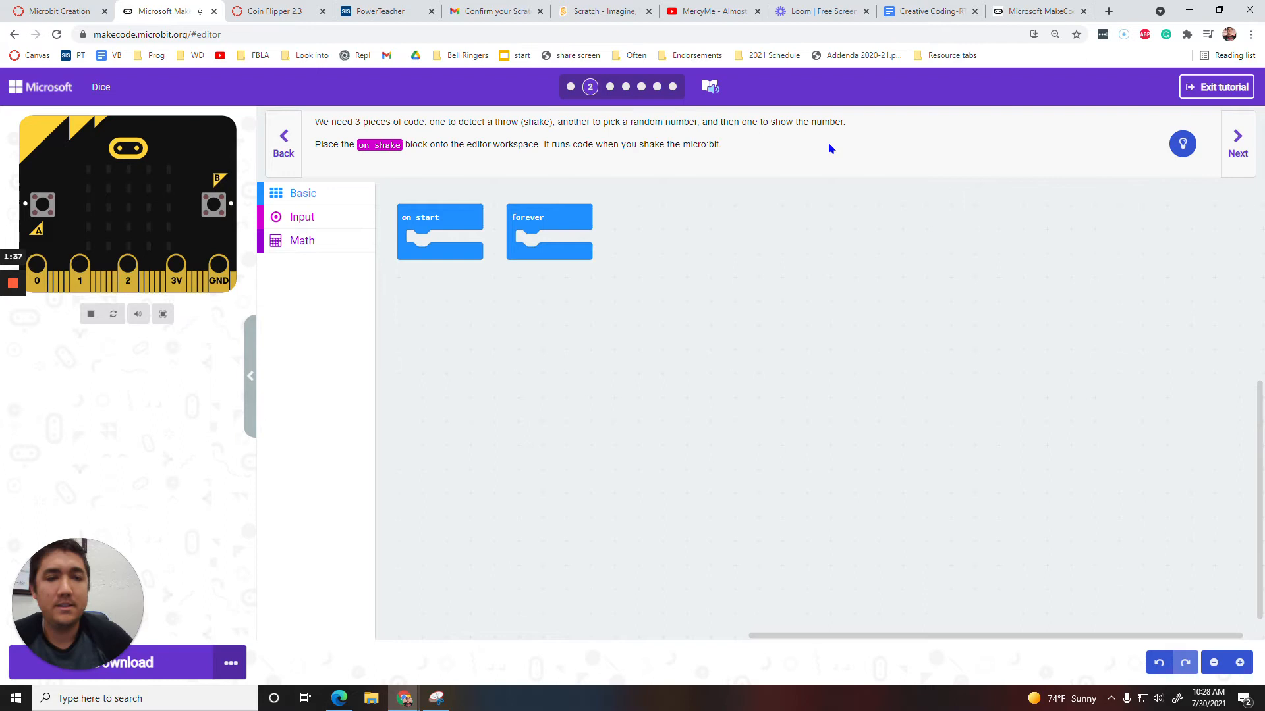
mouse_move(642, 337)
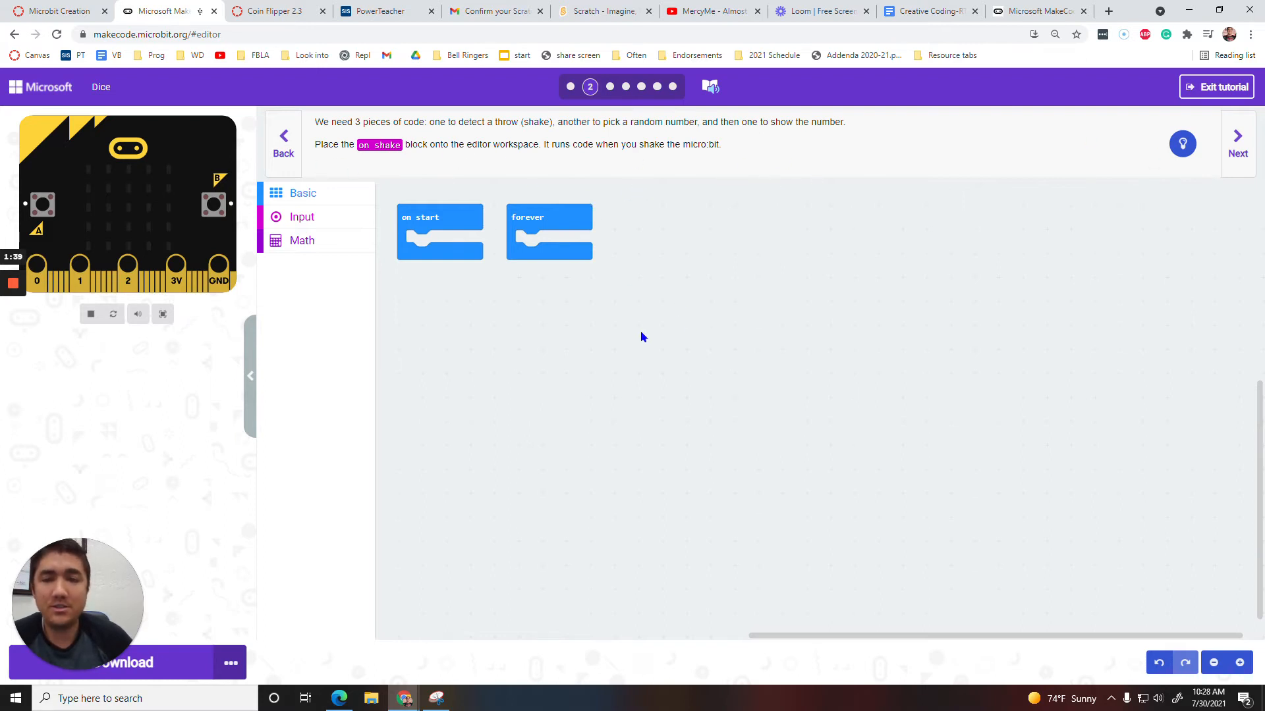
mouse_move(897, 220)
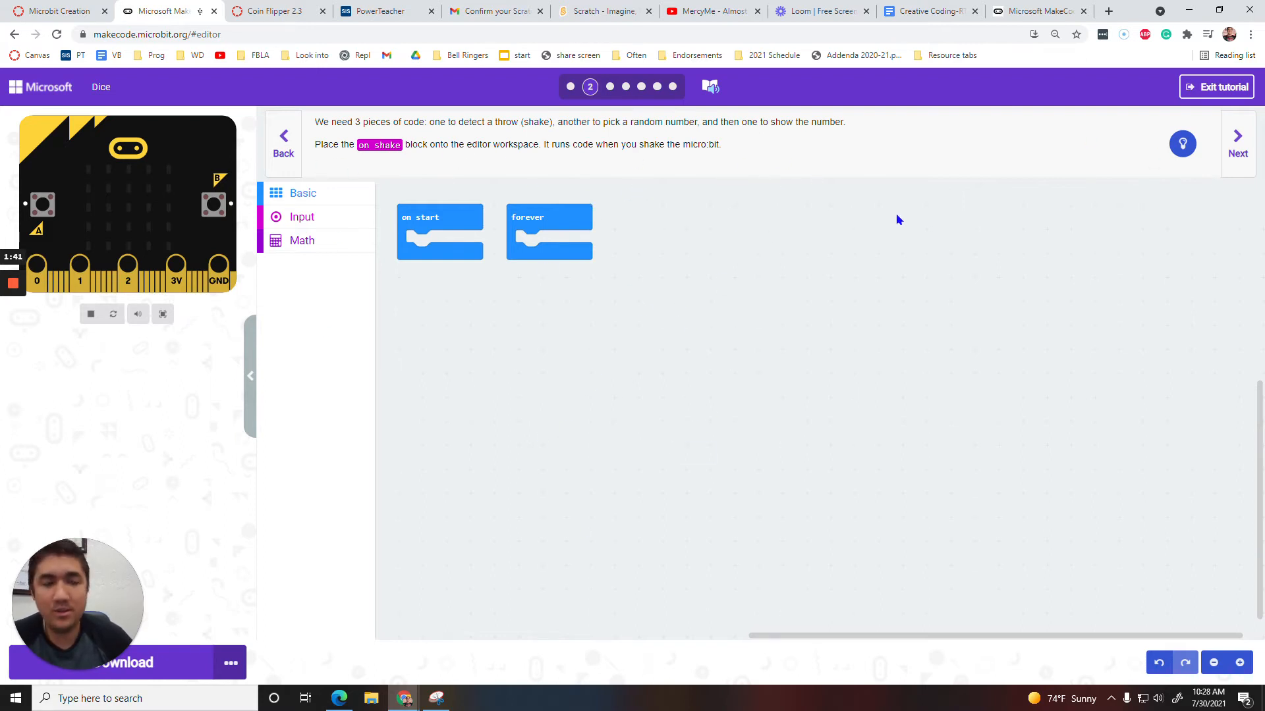
left_click(1237, 143)
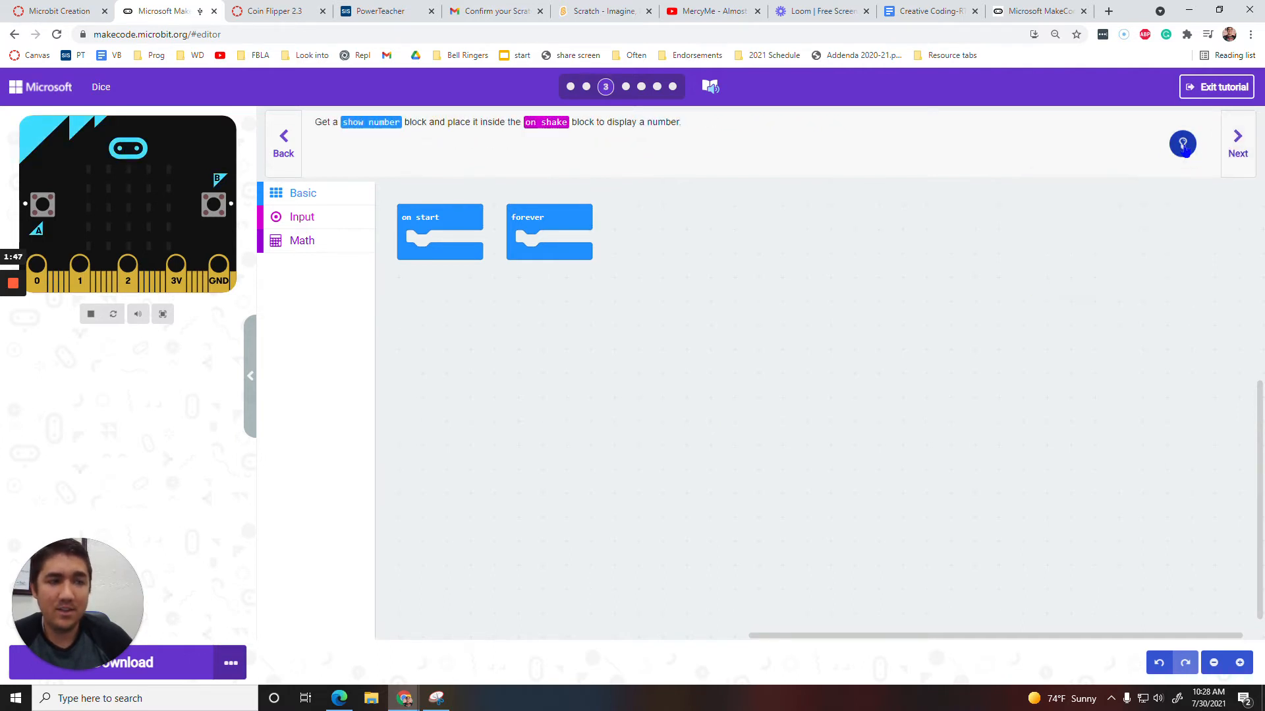
left_click(1237, 145)
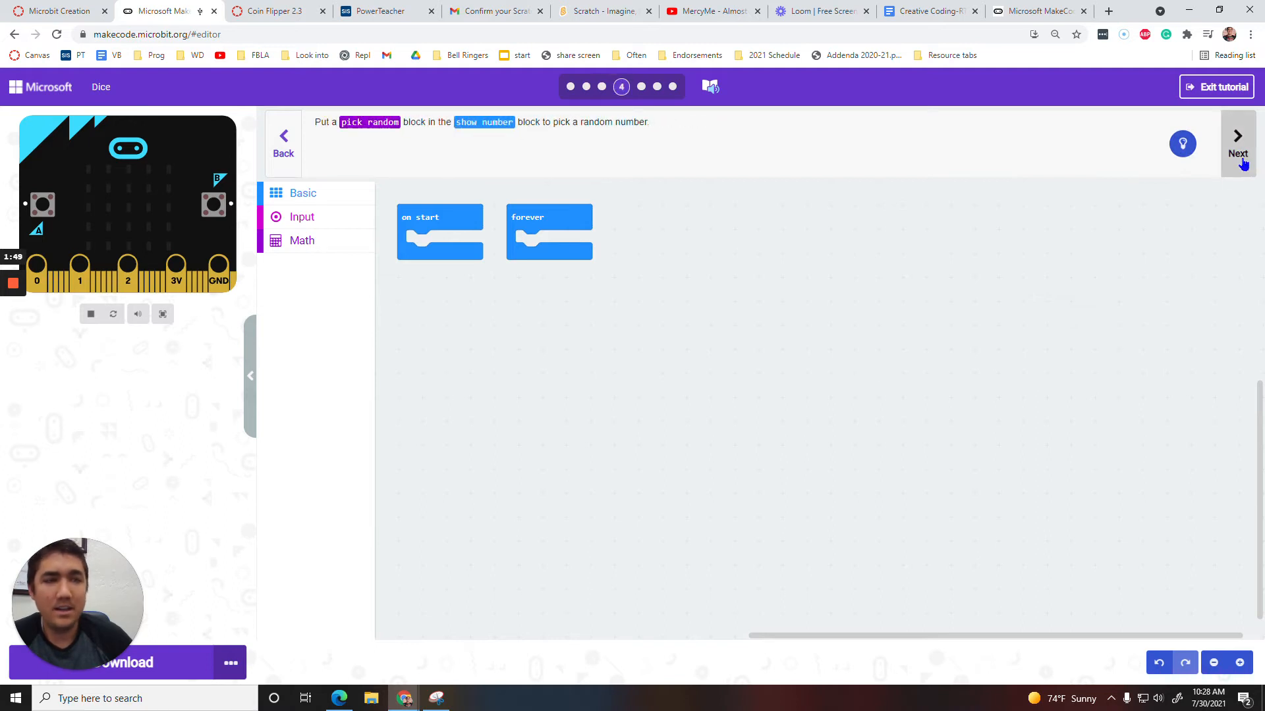
left_click(1237, 153)
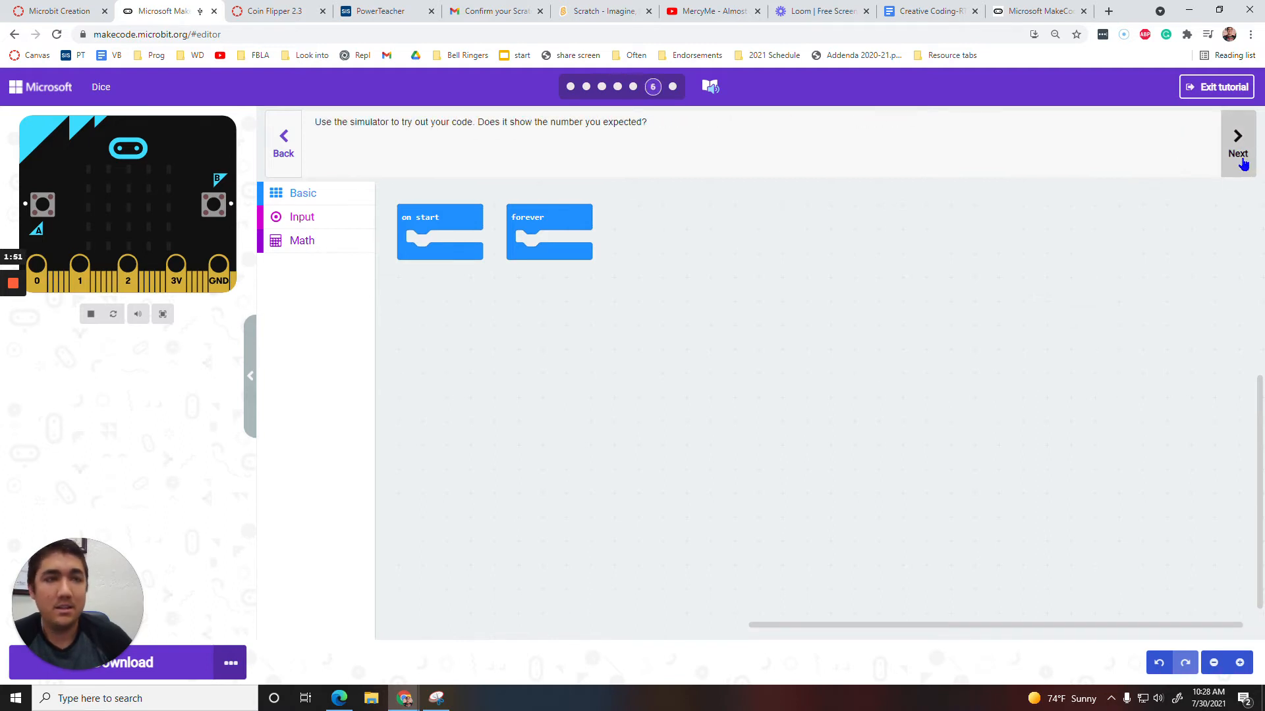
left_click(1237, 153)
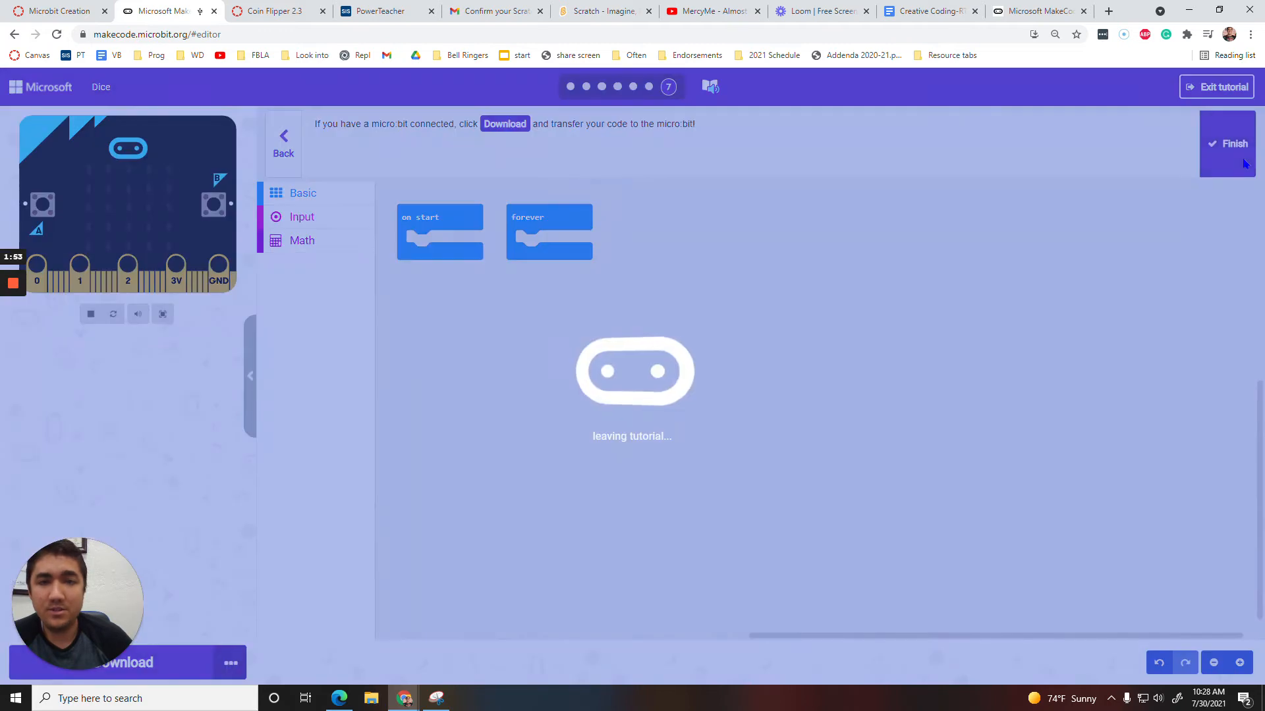
Step: Finish the tutorial and move the on start block below the forever block
left_click(1233, 143)
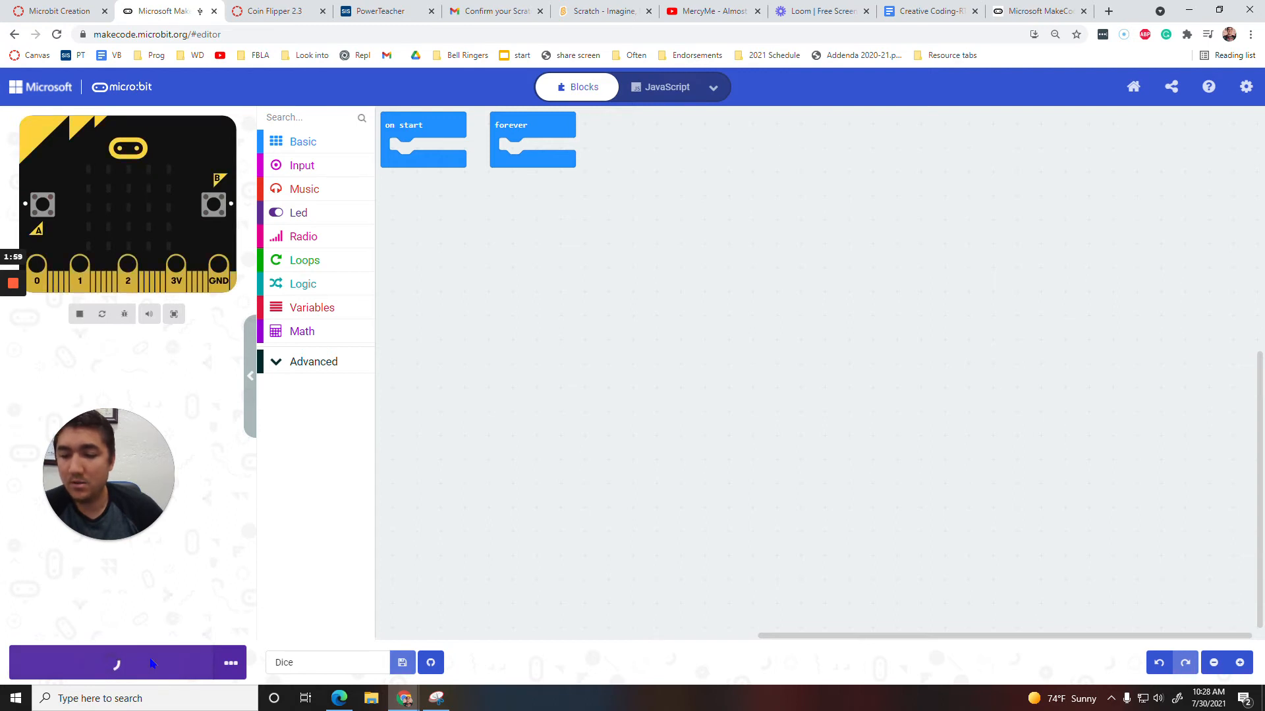
left_click(402, 663)
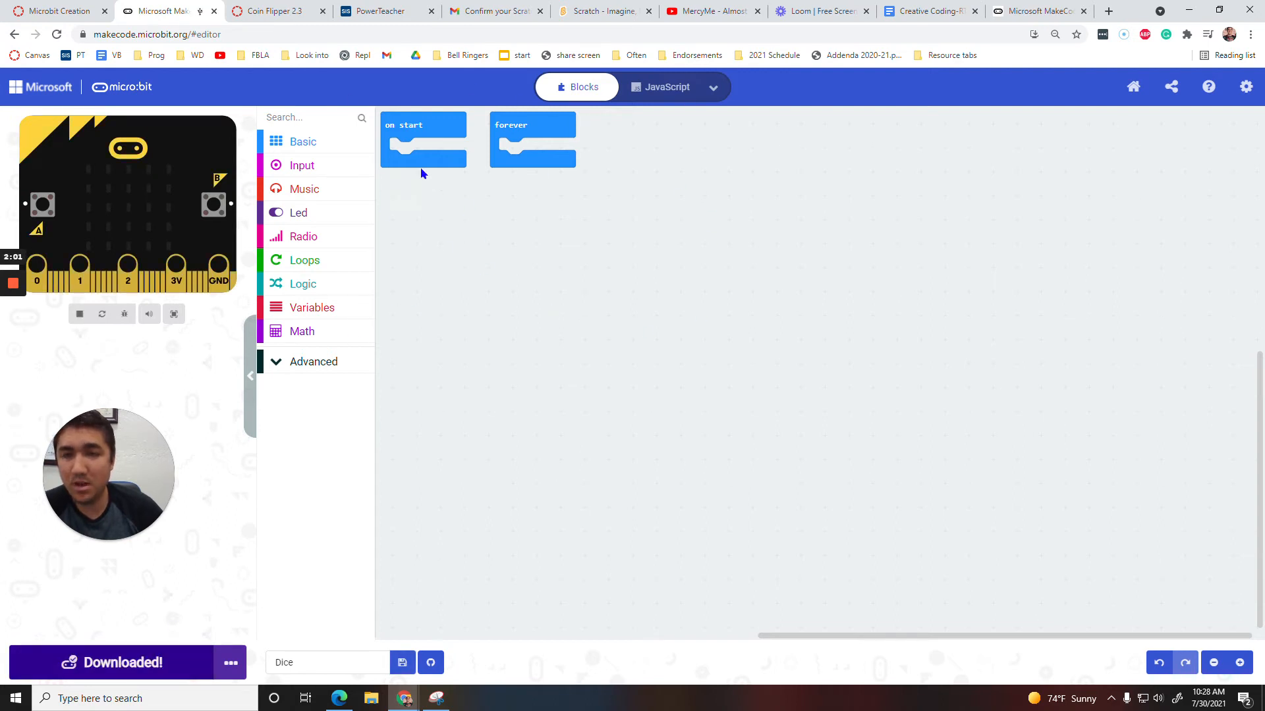
left_click_drag(423, 141, 490, 234)
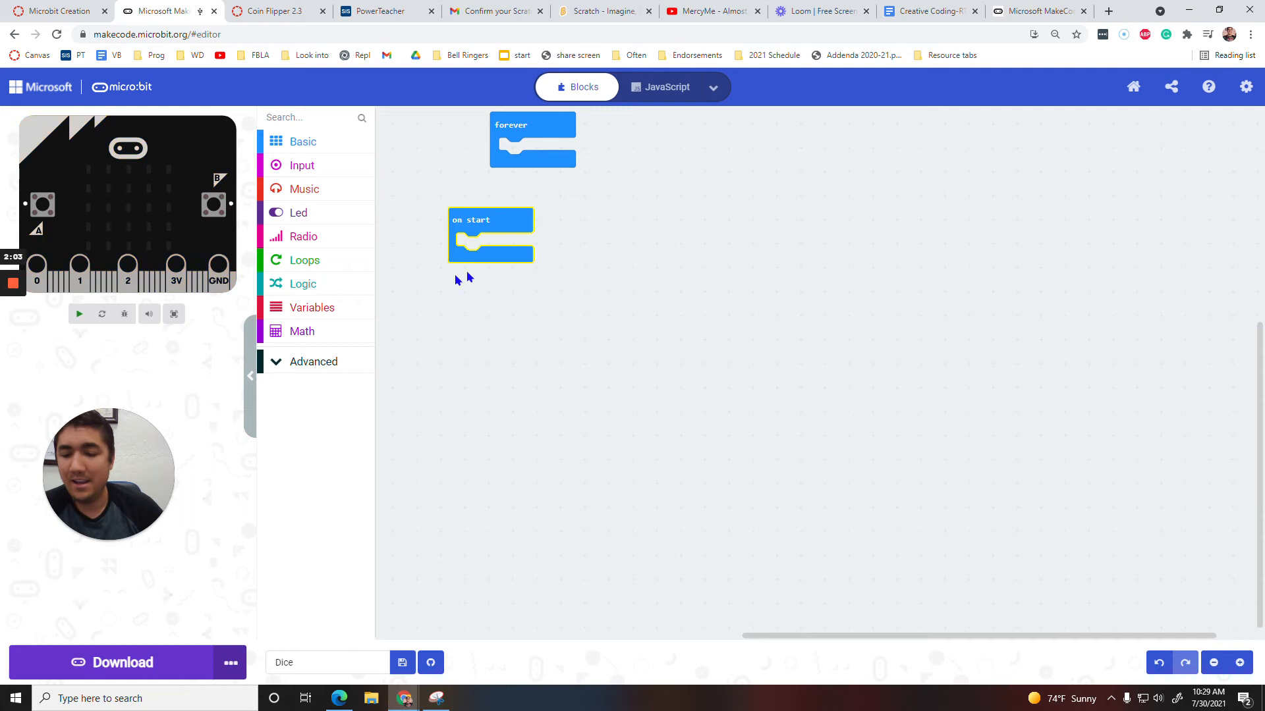
Step: Disconnect the micro:bit via the Download options and dismiss the unpair instructions
left_click(229, 663)
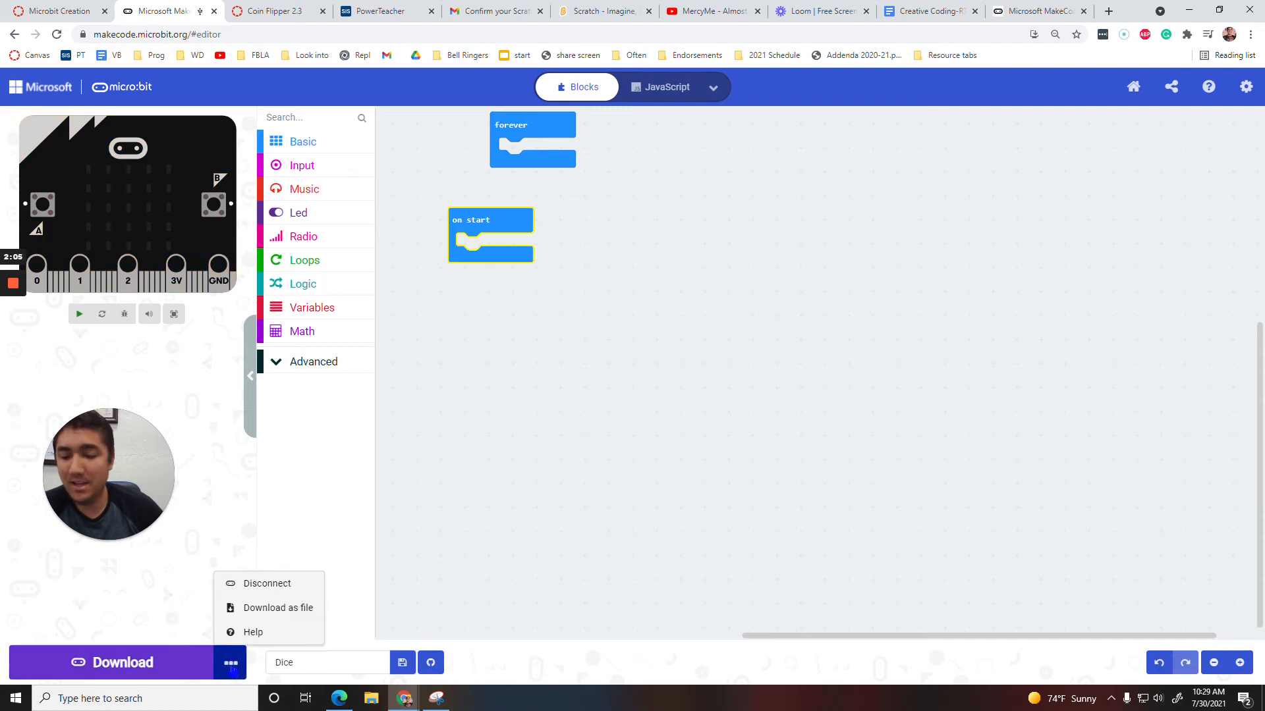
left_click(253, 631)
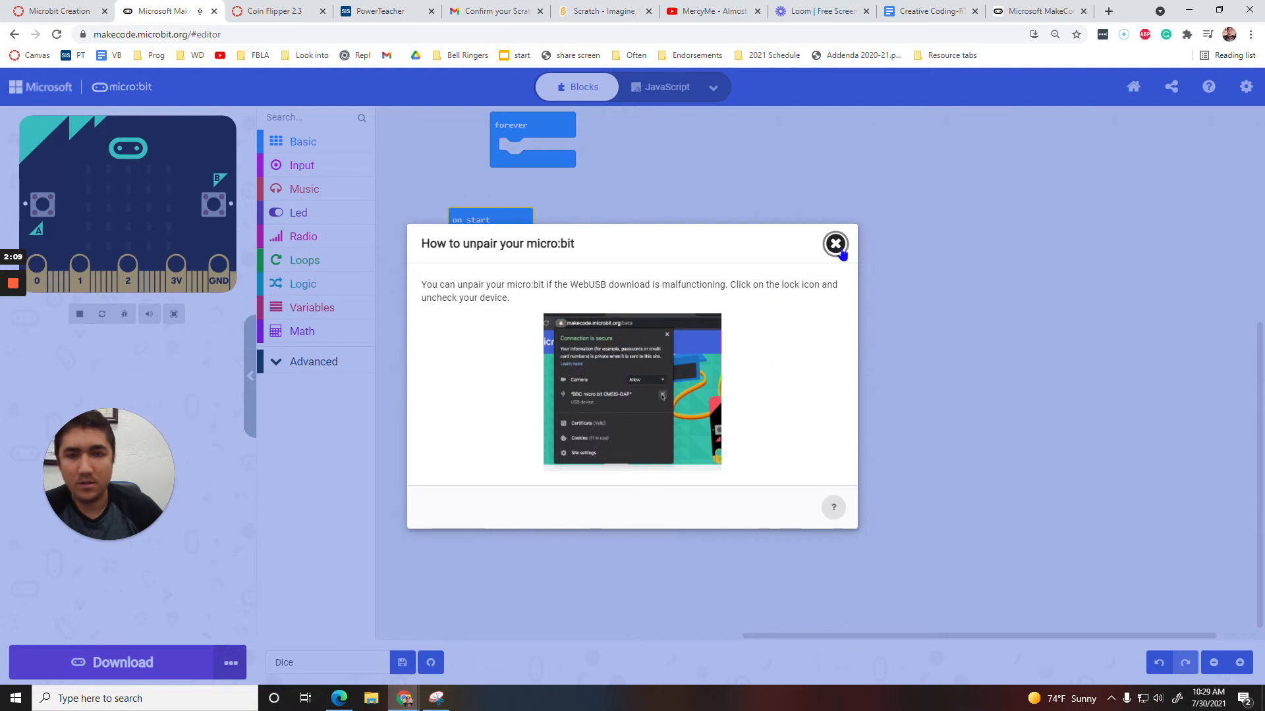
left_click(835, 244)
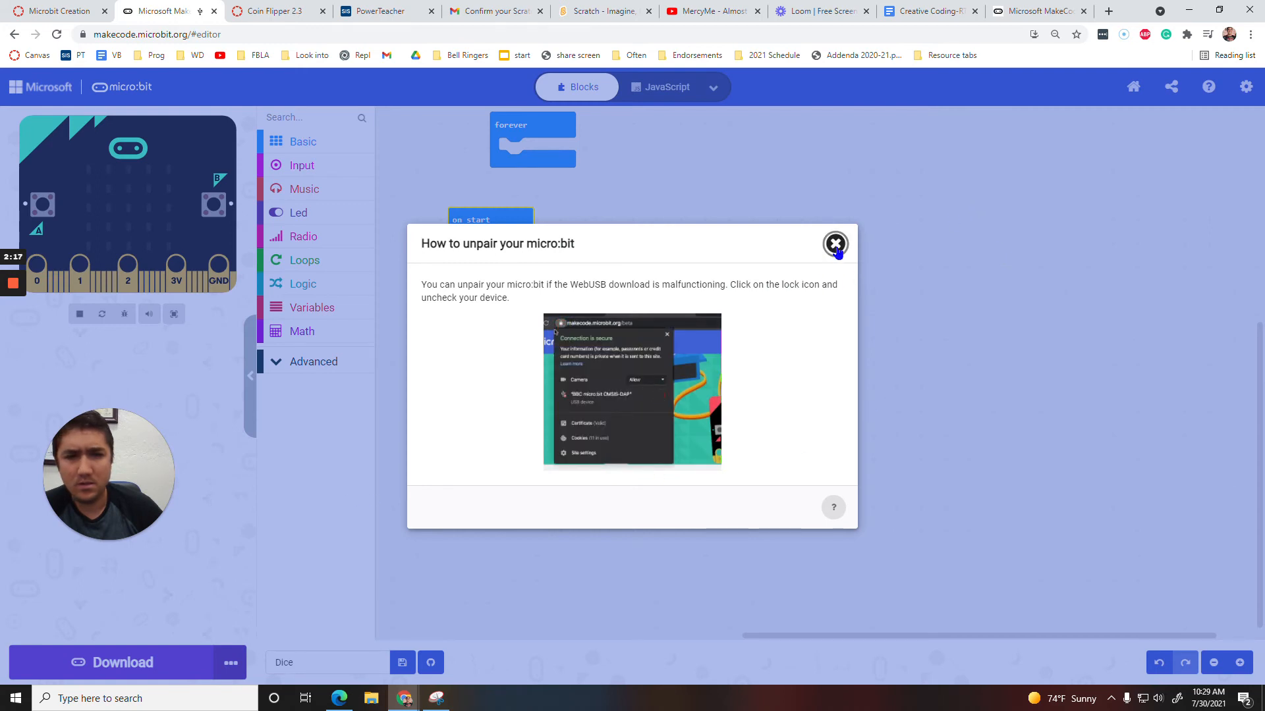
left_click(835, 244)
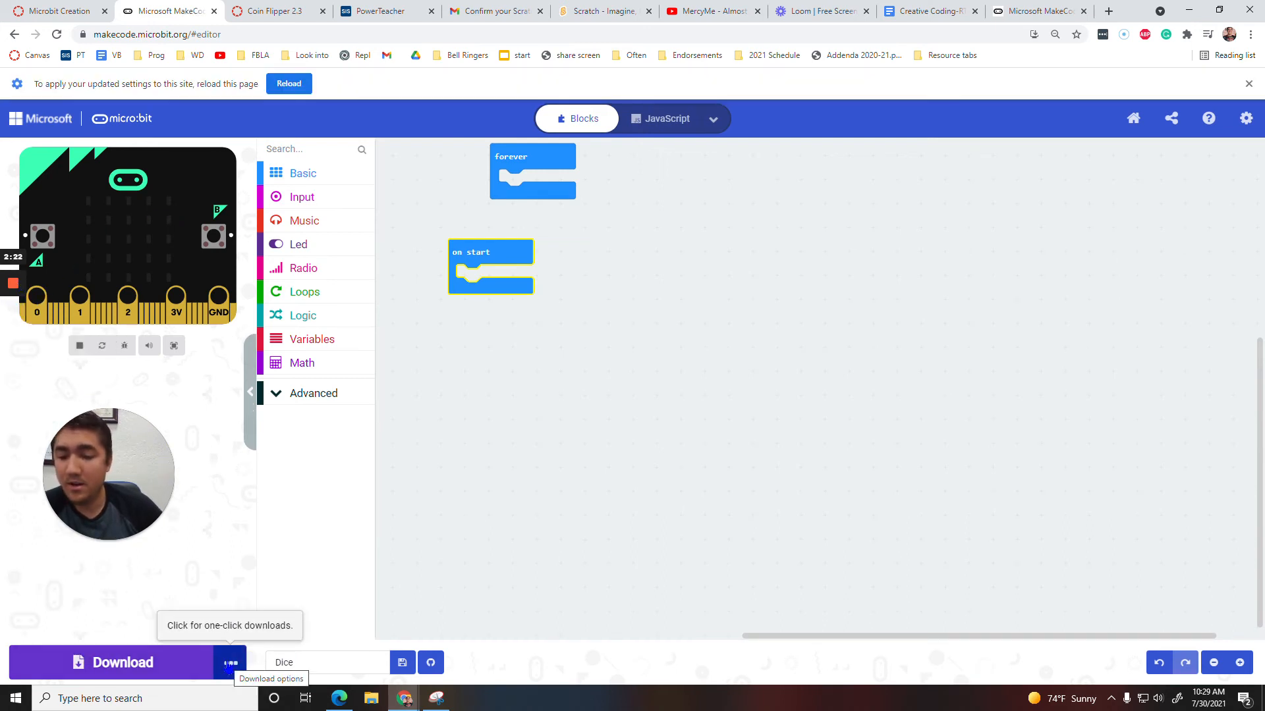
Step: Pair the BBC micro:bit CMSIS-DAP device with the editor via Connect device
left_click(229, 663)
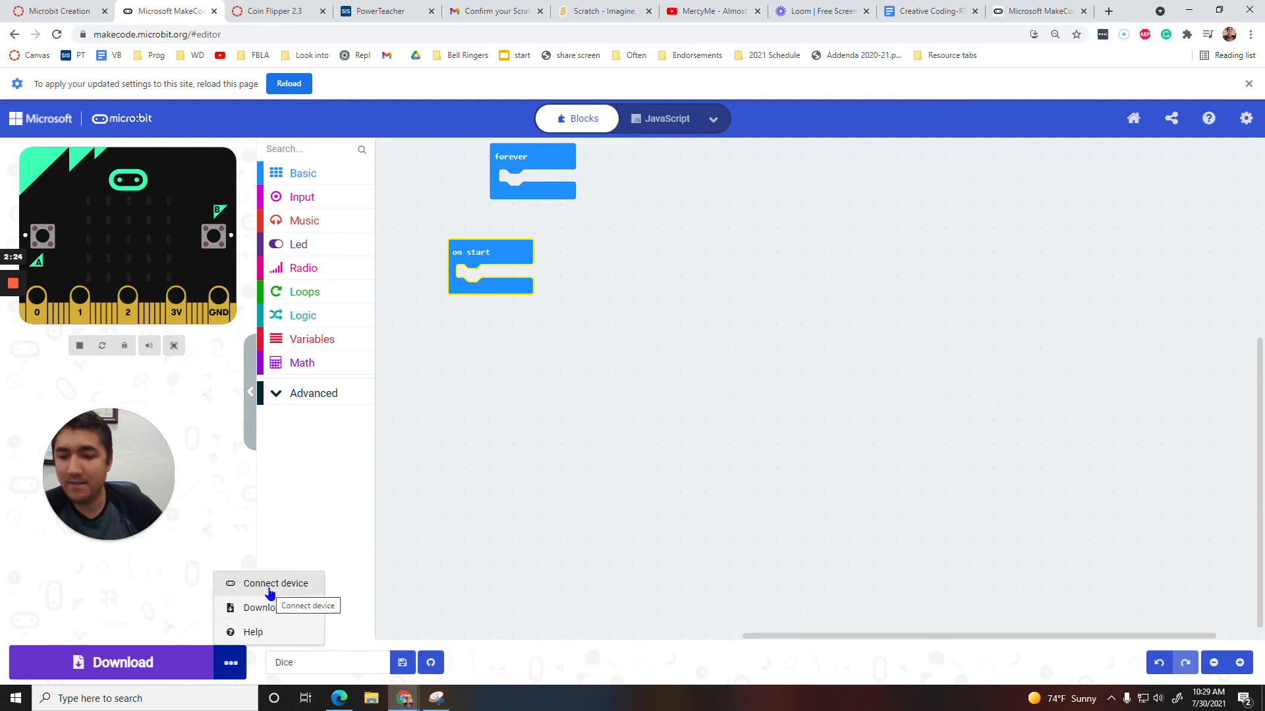
left_click(278, 583)
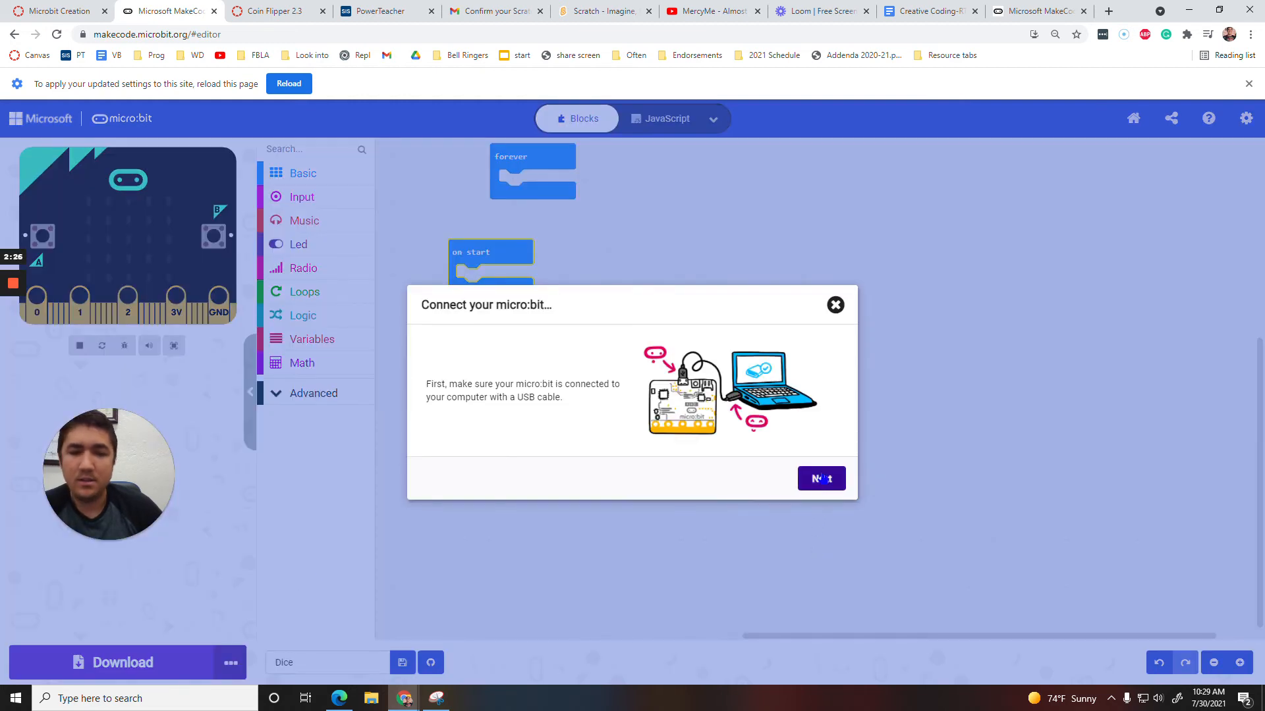
left_click(821, 478)
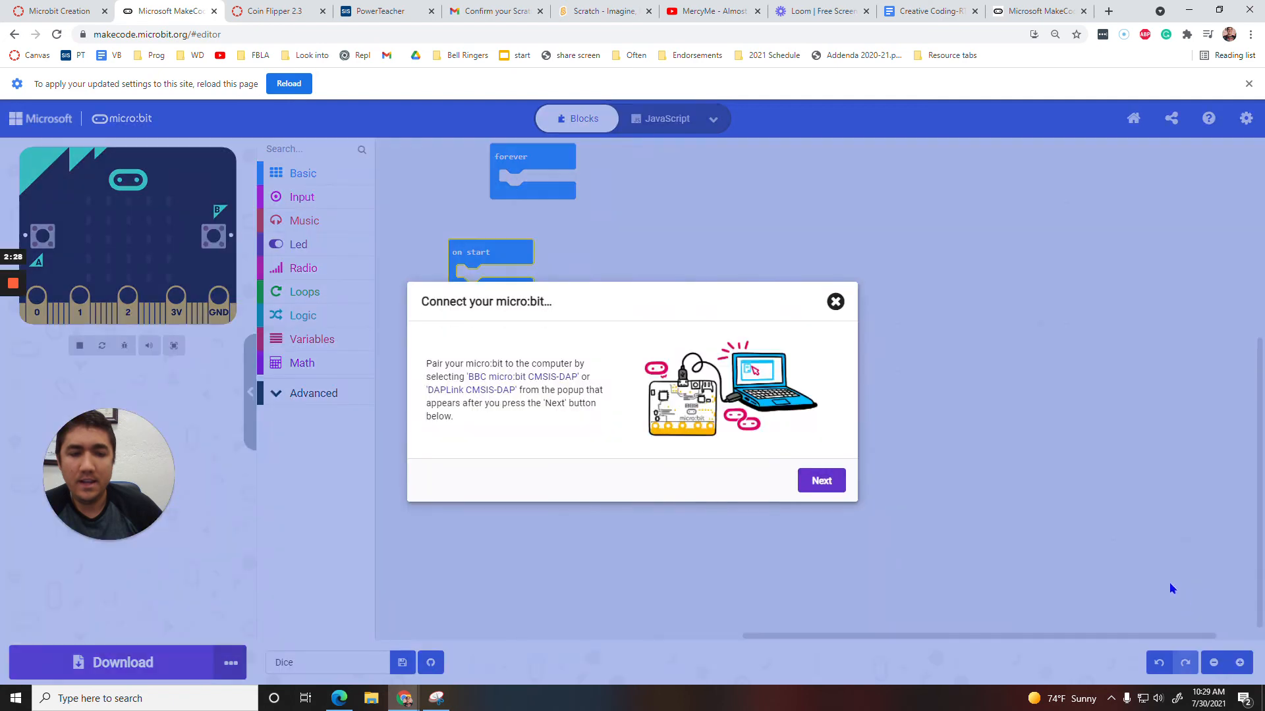
left_click(821, 480)
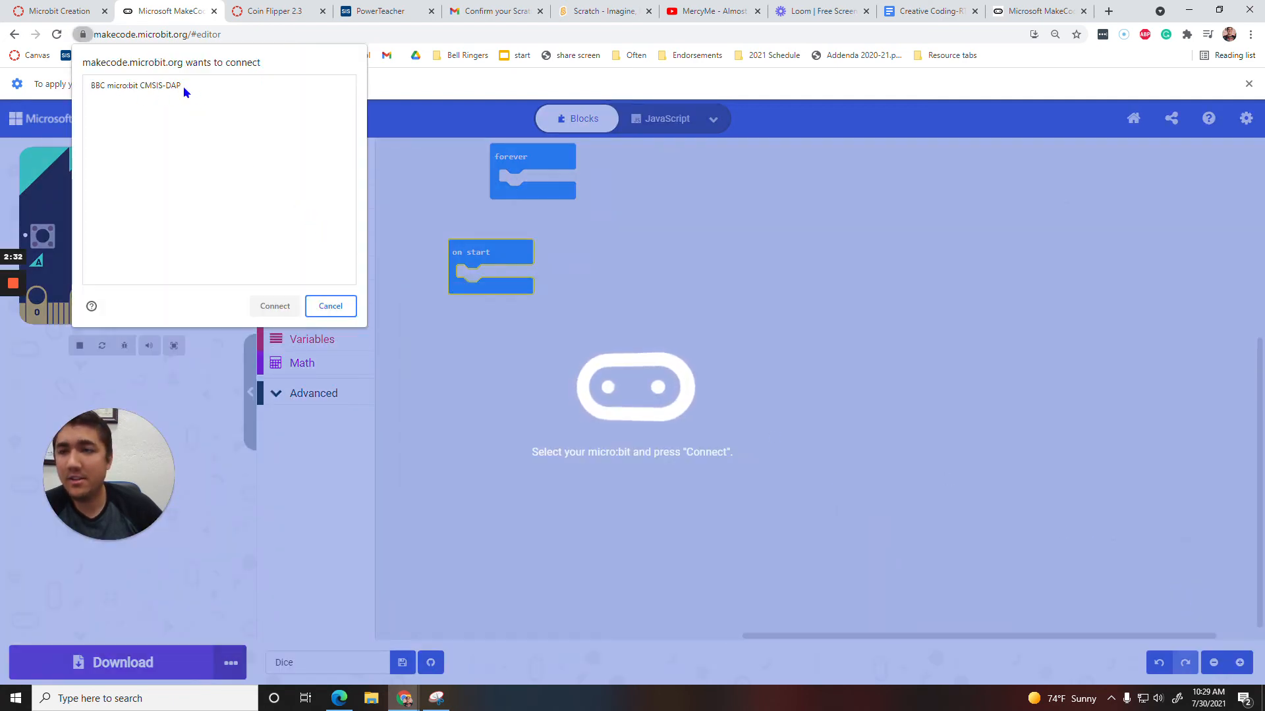
left_click(274, 306)
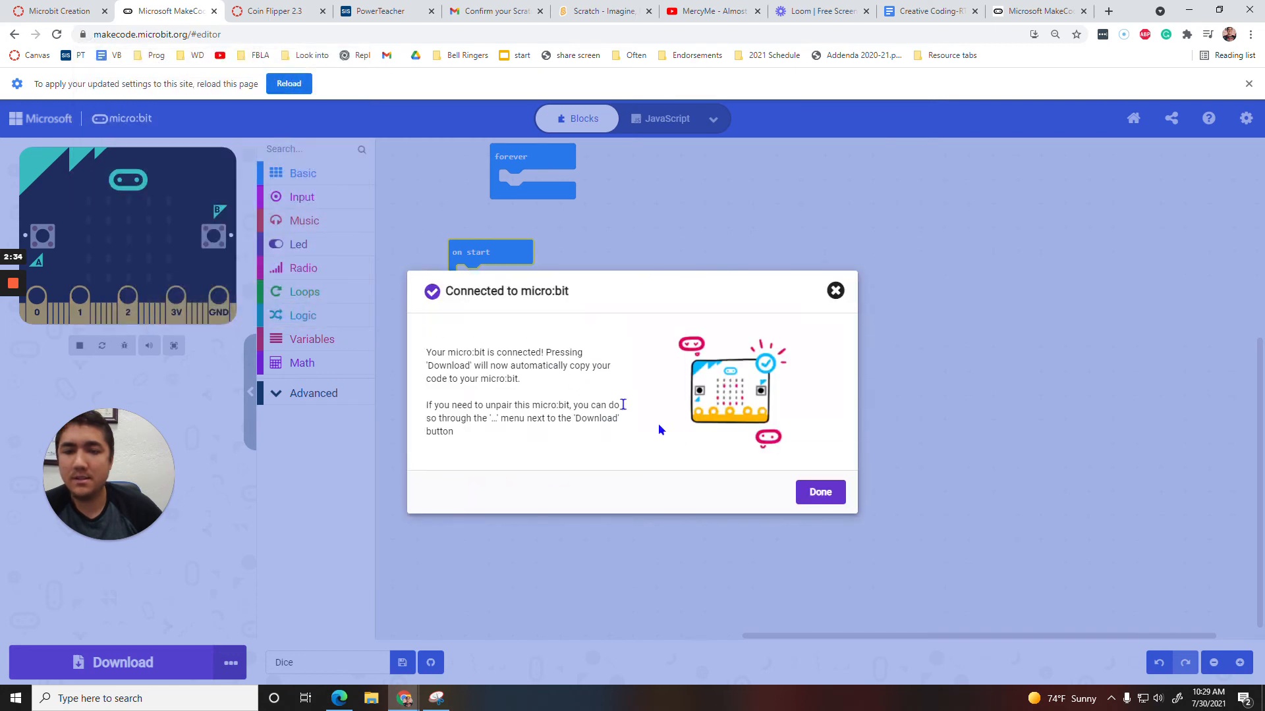
left_click(818, 491)
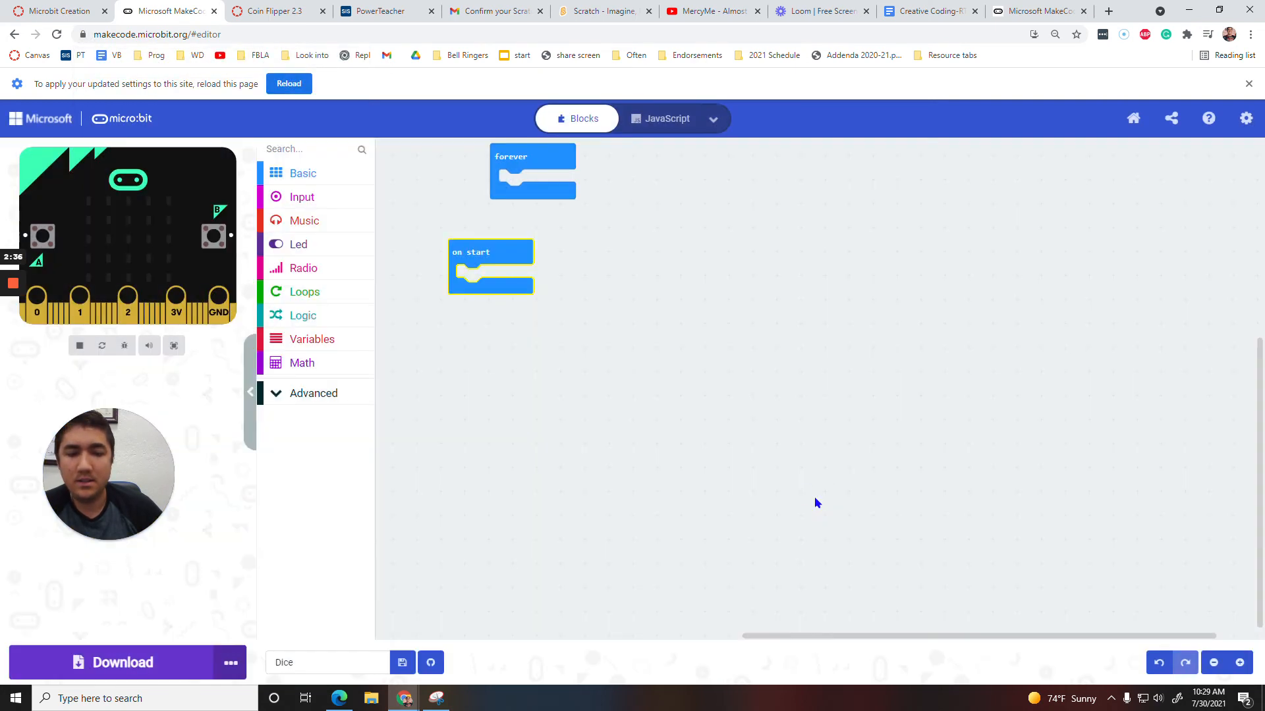
Step: Download the Dice project as a .hex file and dismiss the completion message
left_click(79, 345)
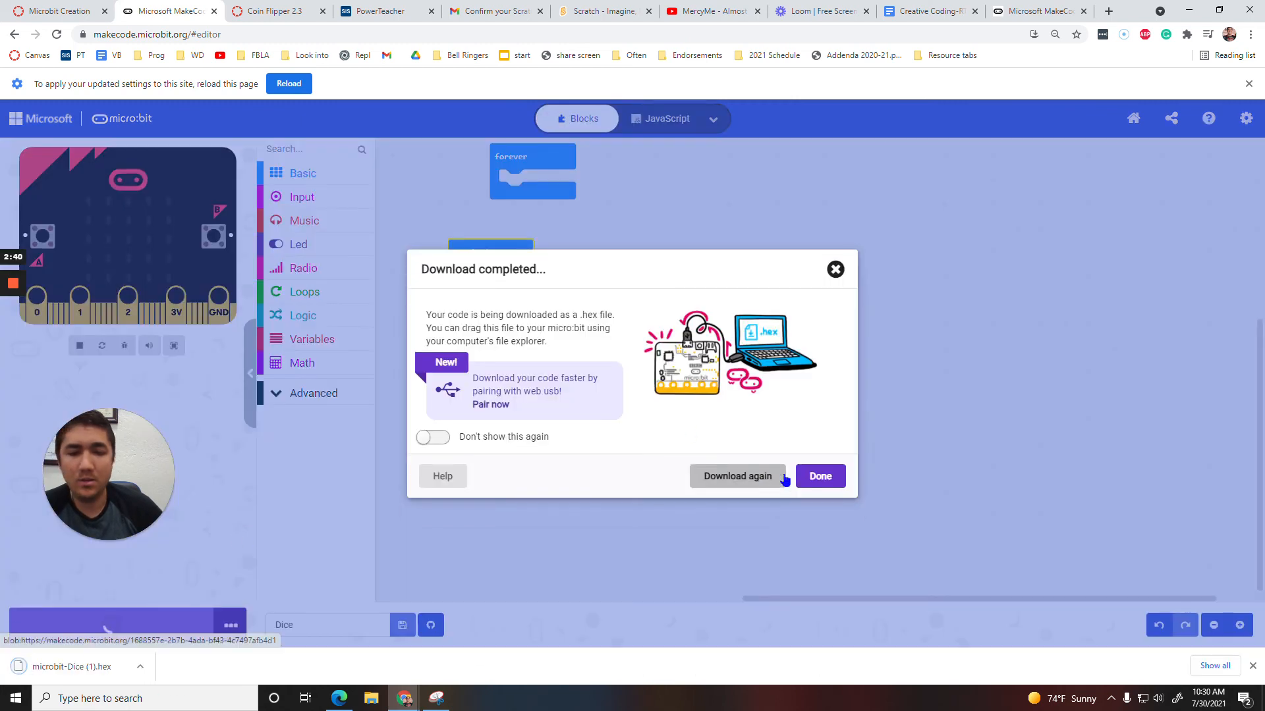
left_click(818, 475)
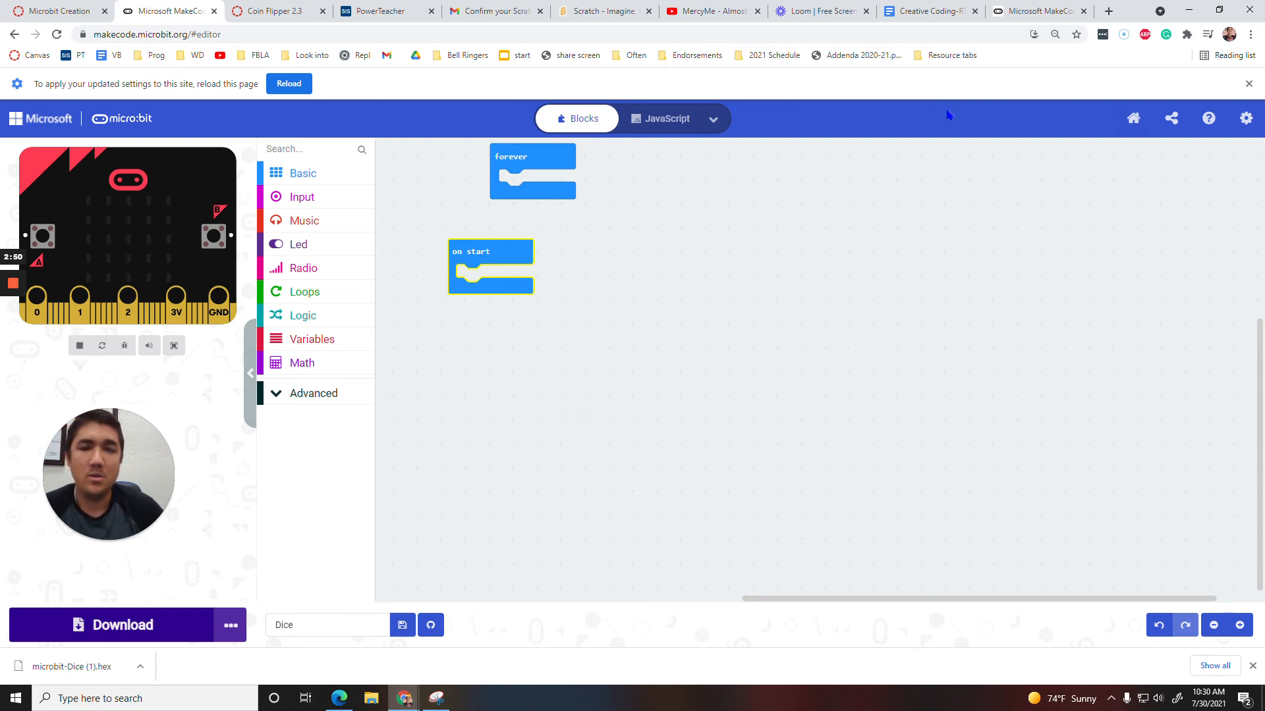
mouse_move(950, 245)
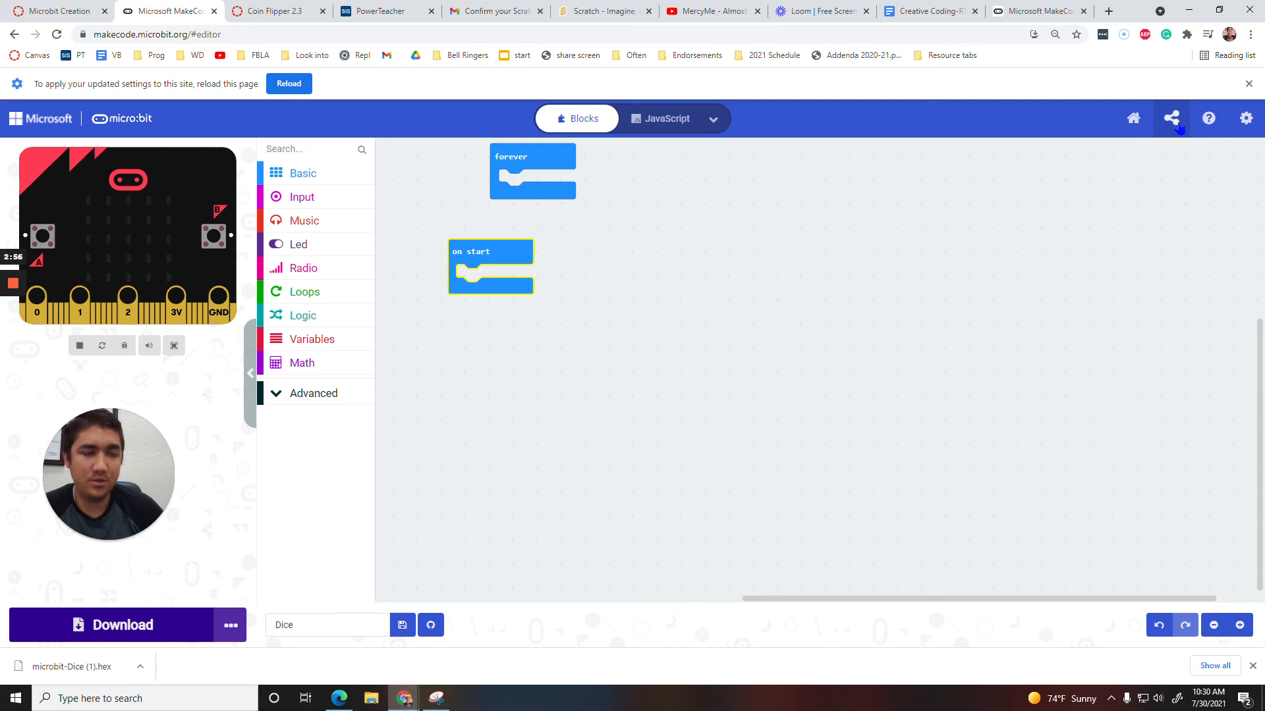
Step: Publish the Dice project and copy the generated share link
left_click(1171, 117)
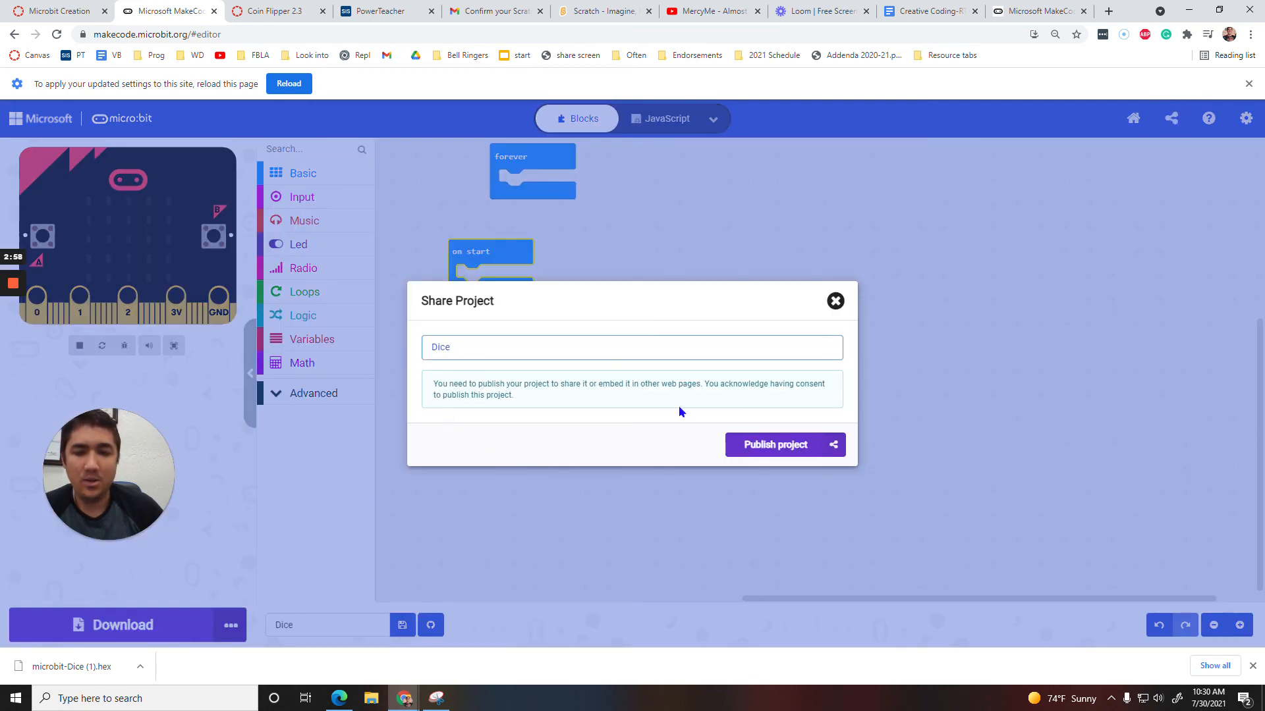
left_click(777, 444)
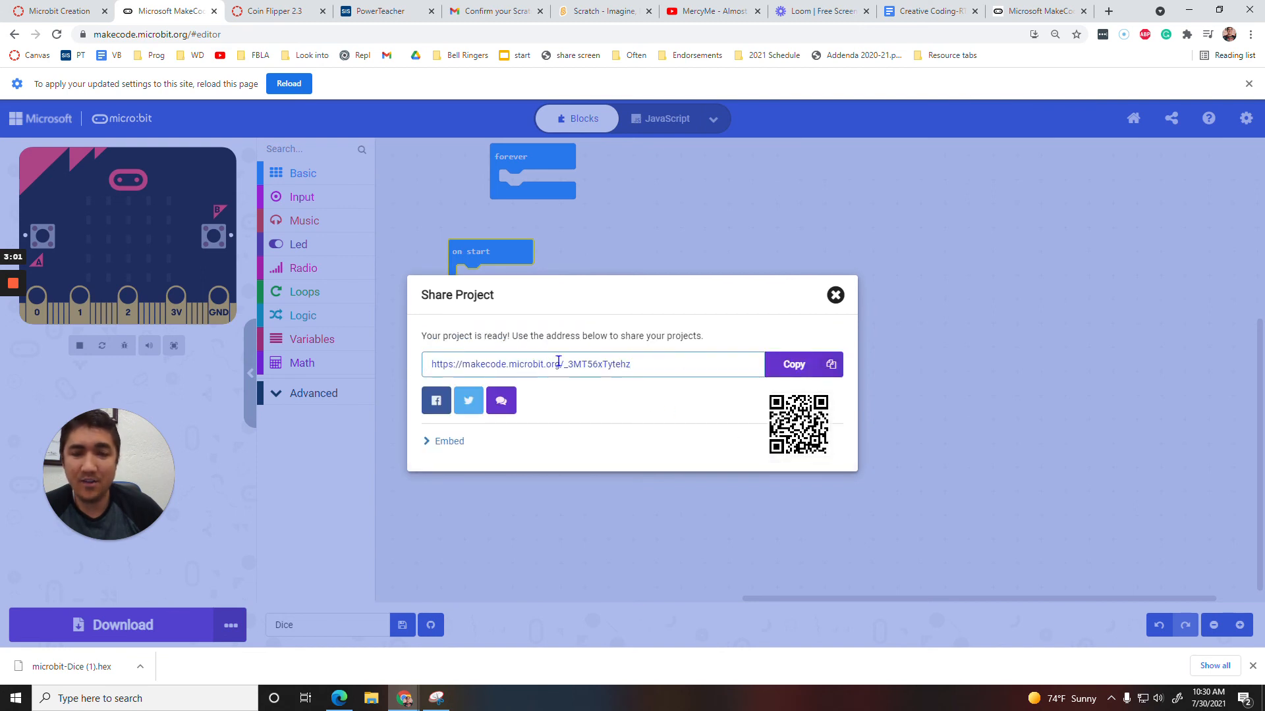
left_click(793, 363)
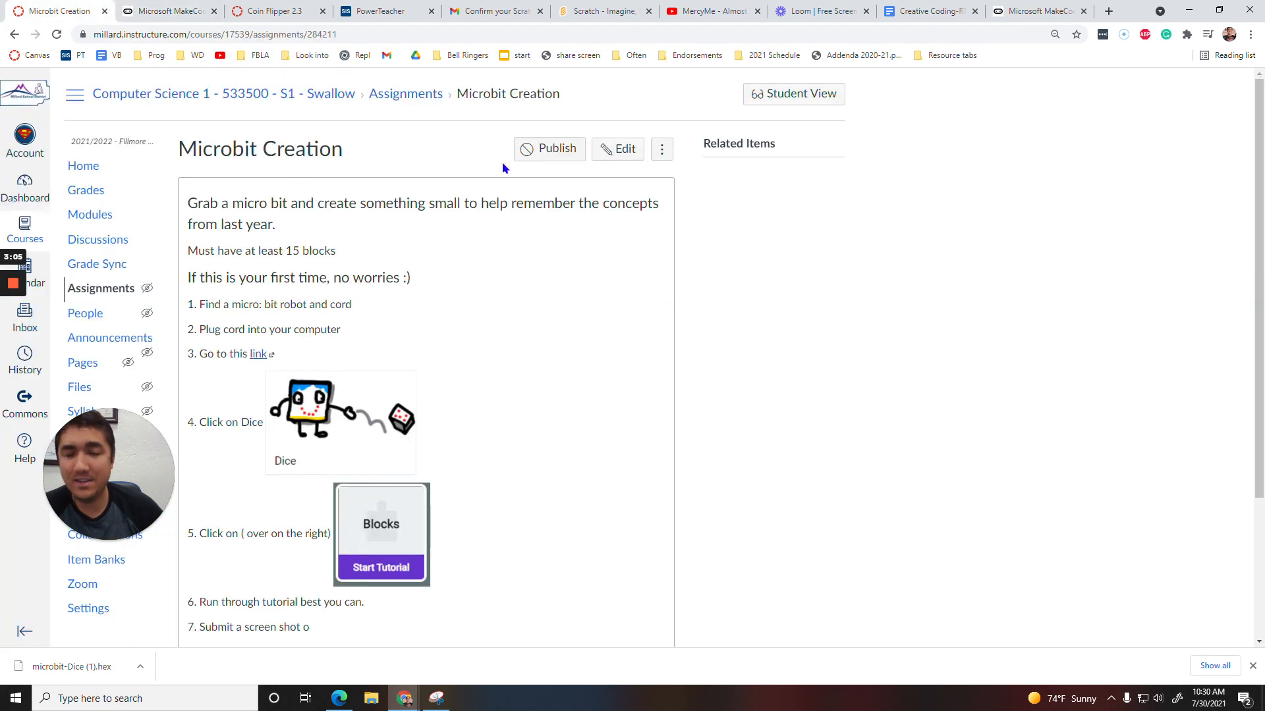
Step: Switch the Microbit Creation assignment into Student View
left_click(793, 93)
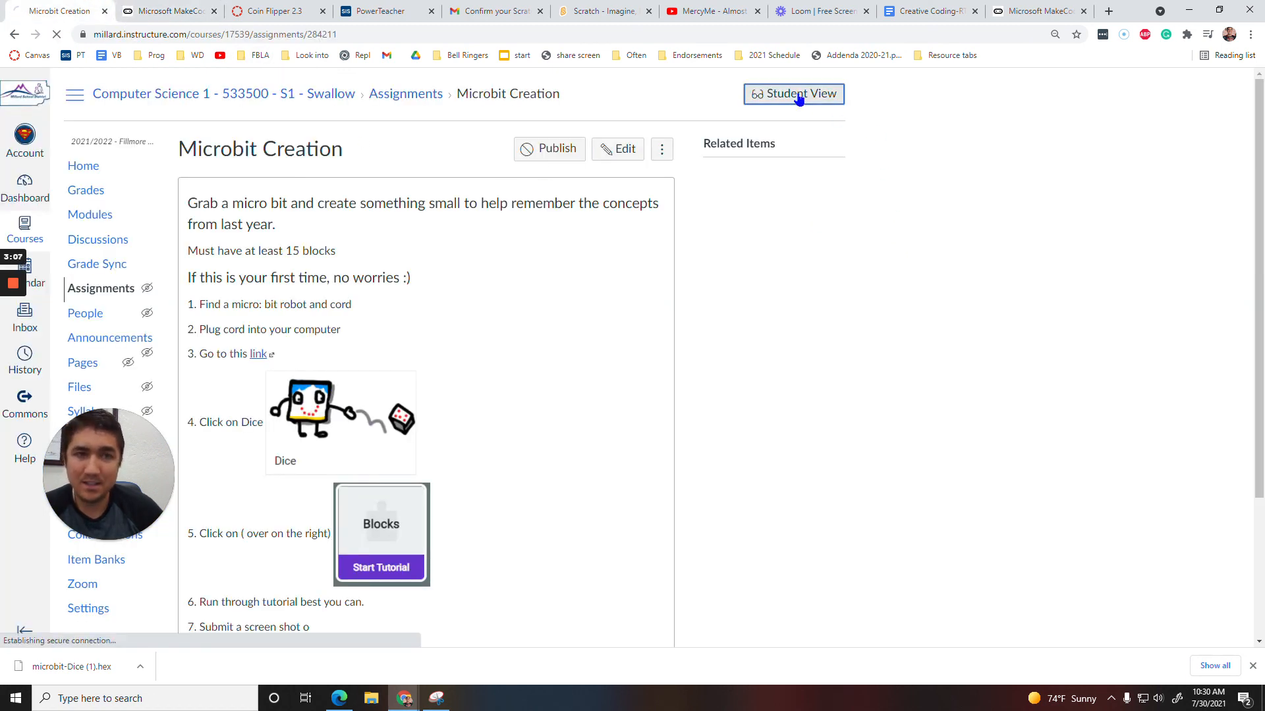
left_click(793, 94)
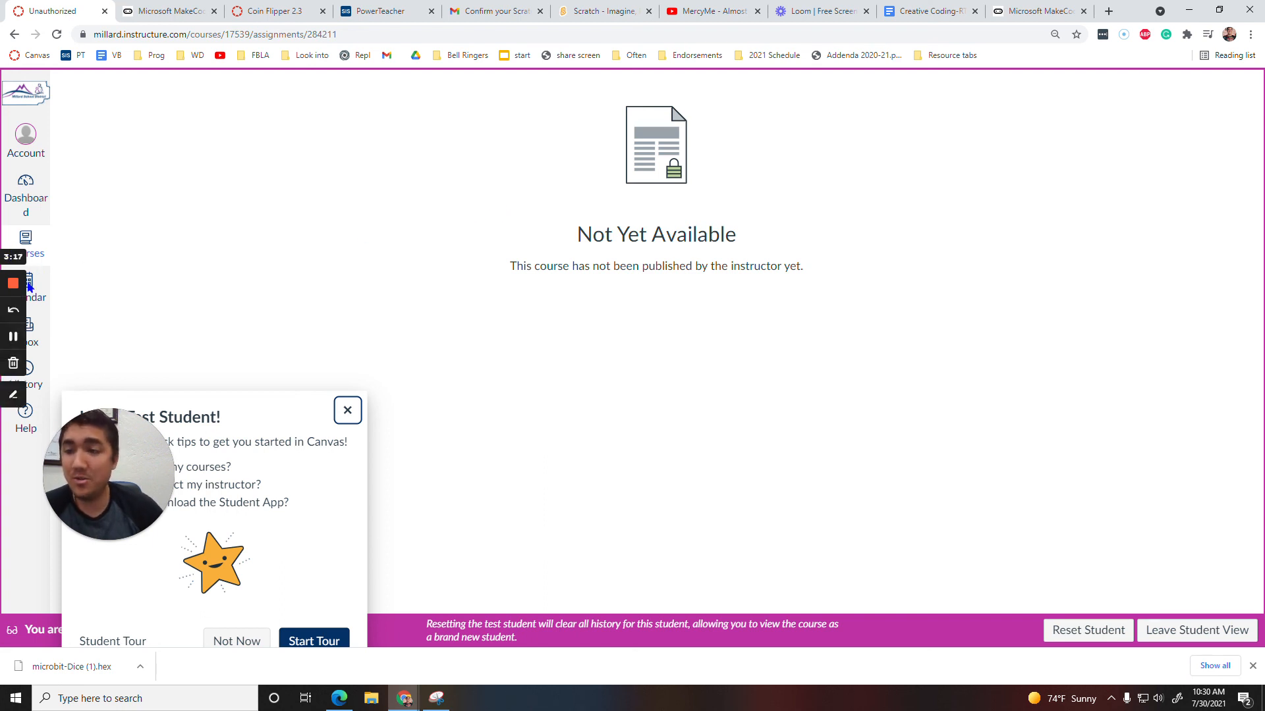
mouse_move(13, 284)
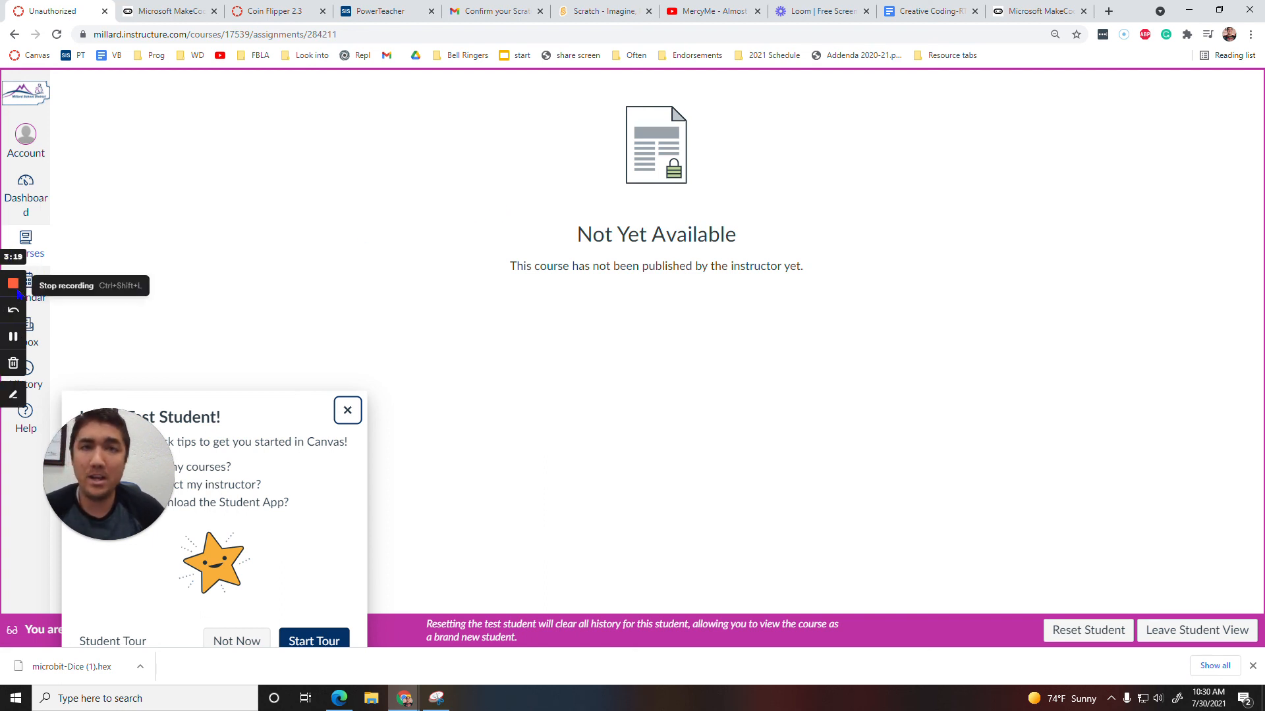